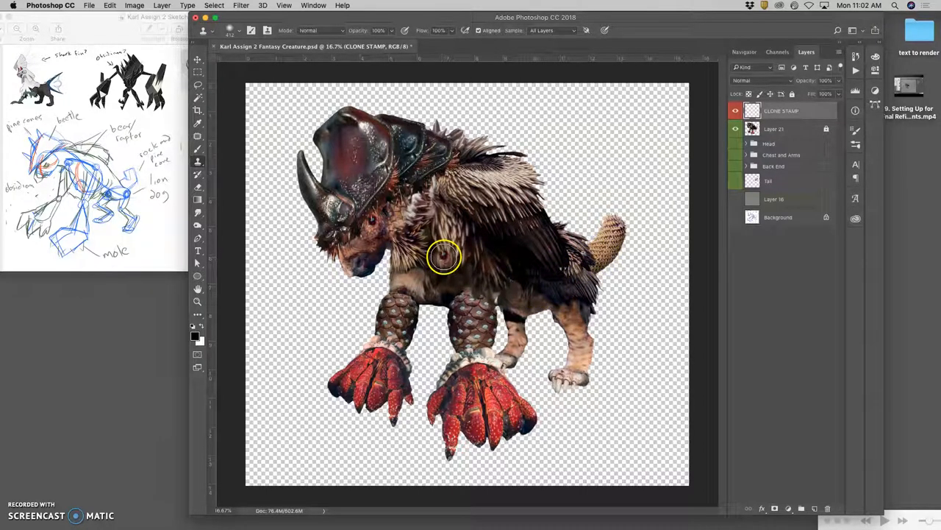
- Toggle the CLONE STAMP layer and Layer 21 off and on to compare the retouching
{"action": "left_click", "coordinate": [736, 110]}
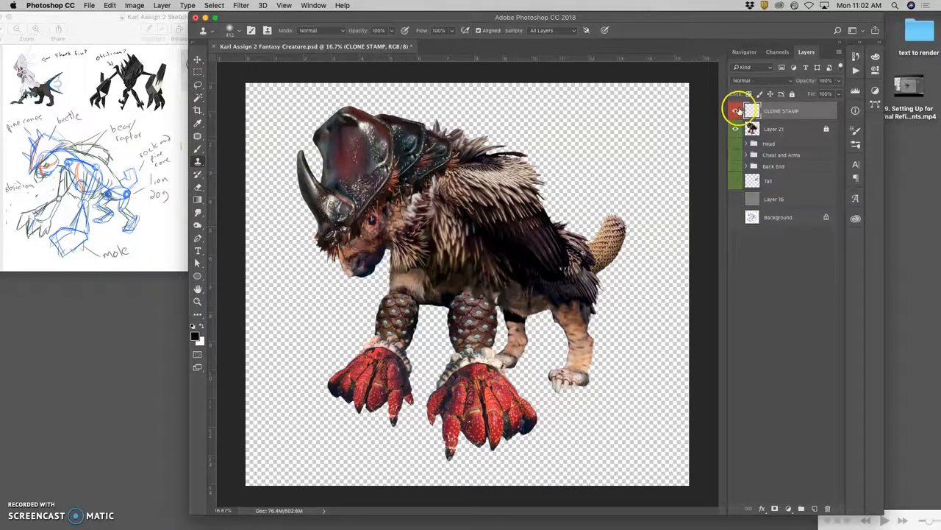
{"action": "left_click", "coordinate": [736, 111]}
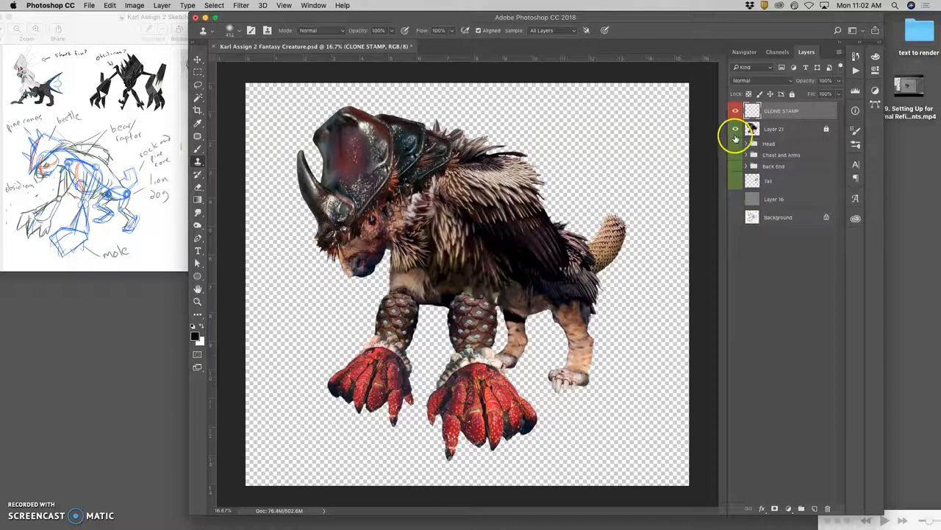
{"action": "left_click", "coordinate": [736, 128]}
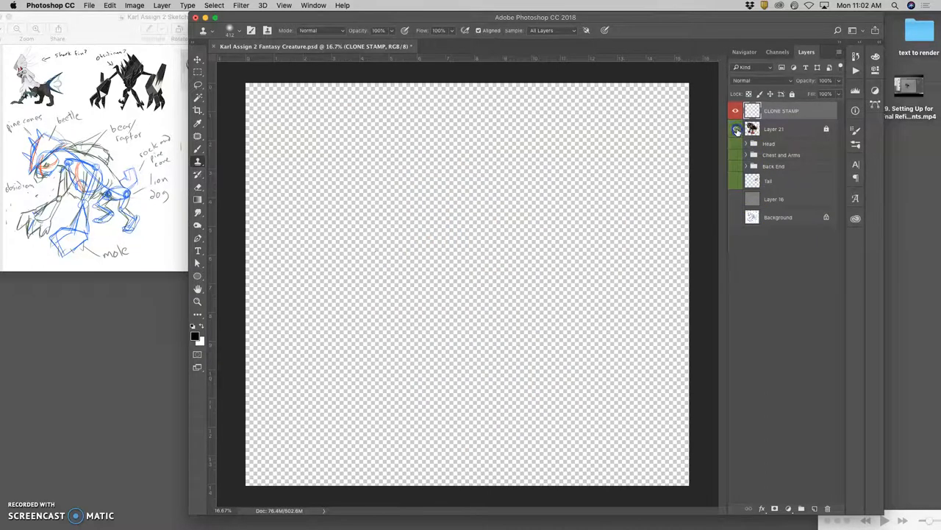
{"action": "left_click", "coordinate": [735, 129]}
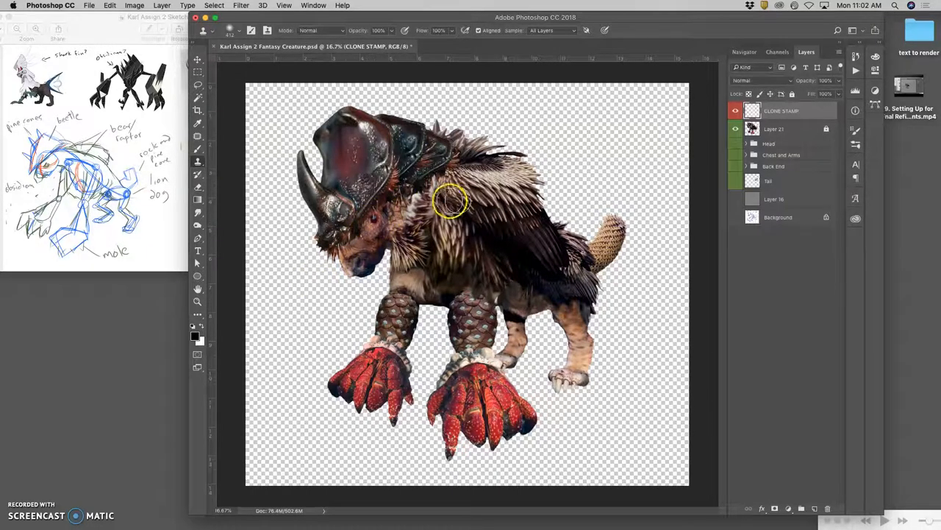
- Clone fur over the shoulder seam, beside the horn and face, and onto the upper back
{"action": "left_click_drag", "start_coordinate": [452, 202], "coordinate": [610, 231]}
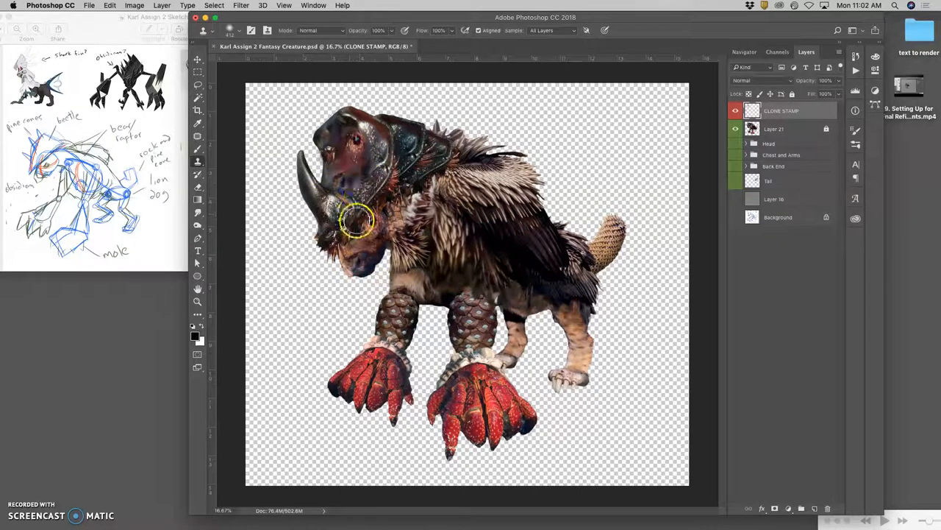
{"action": "left_click_drag", "start_coordinate": [360, 221], "coordinate": [349, 184]}
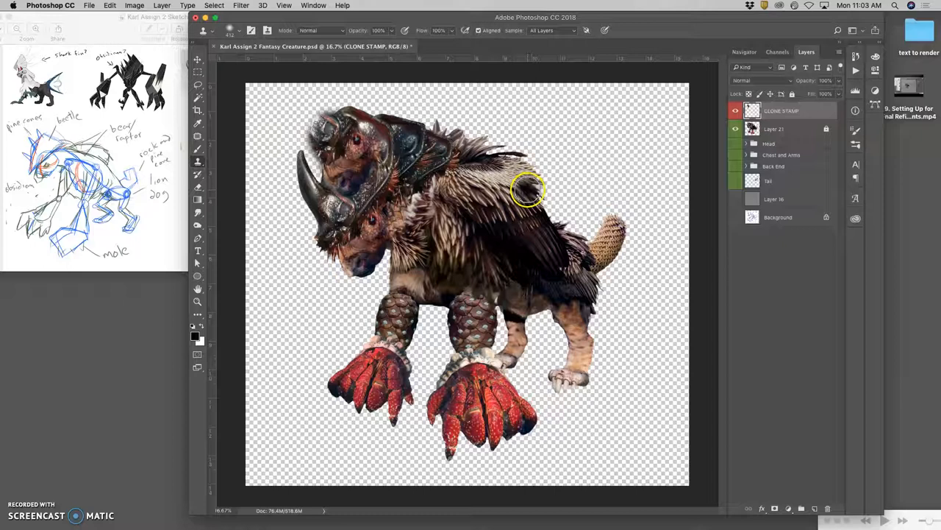
{"action": "left_click_drag", "start_coordinate": [530, 187], "coordinate": [379, 220]}
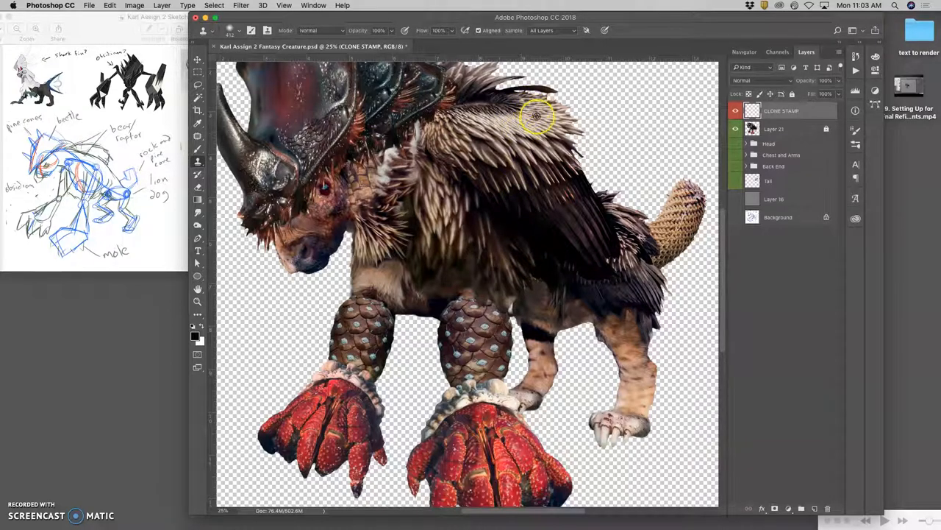
- Clone fur along the upper back, above the left front leg, the rear body and belly
{"action": "left_click_drag", "start_coordinate": [537, 117], "coordinate": [541, 139]}
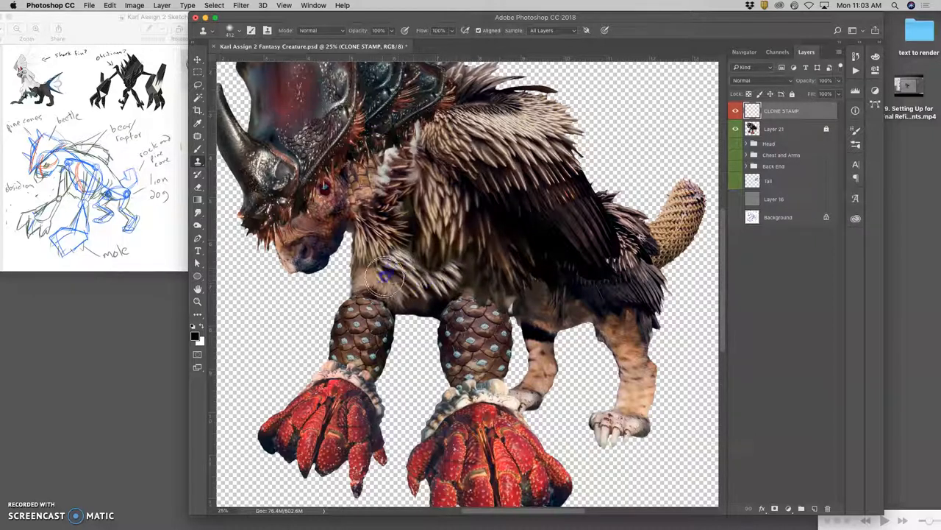
{"action": "left_click_drag", "start_coordinate": [382, 276], "coordinate": [456, 265]}
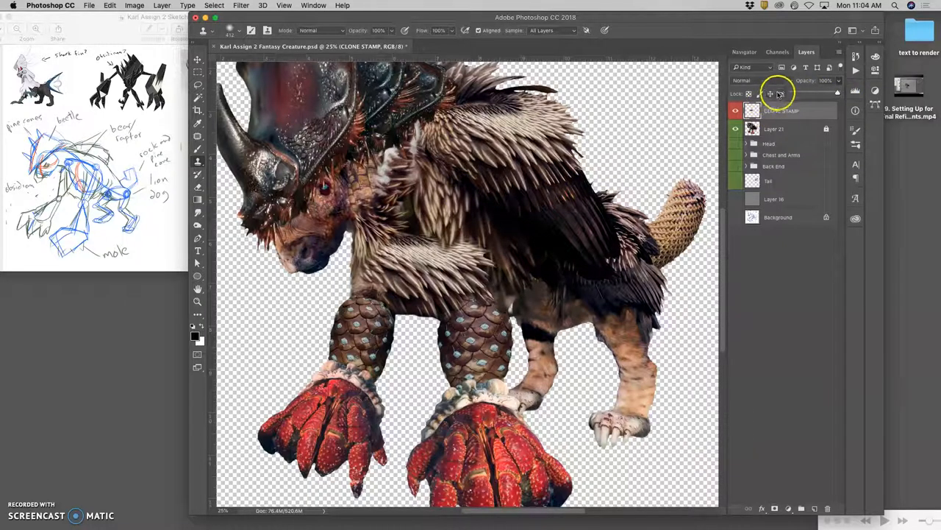
{"action": "mouse_move", "coordinate": [398, 205]}
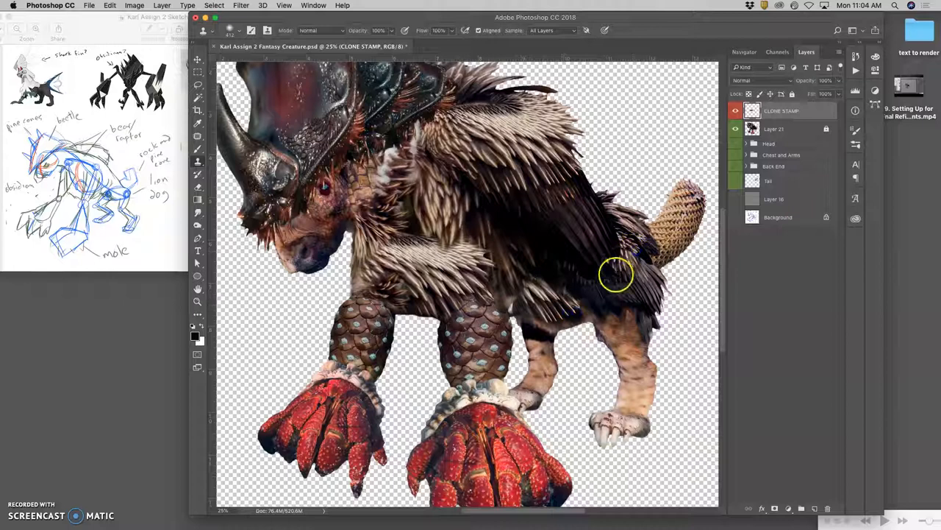
{"action": "left_click_drag", "start_coordinate": [618, 276], "coordinate": [581, 313]}
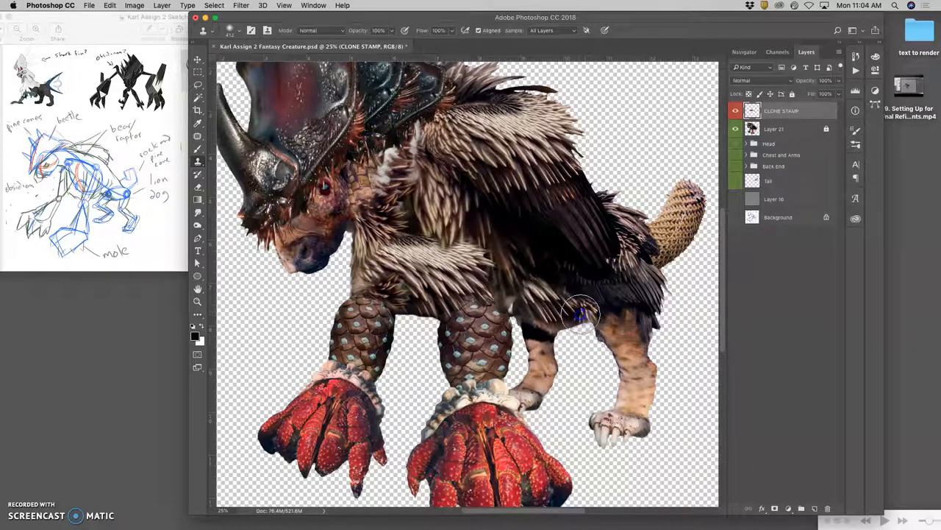
{"action": "left_click_drag", "start_coordinate": [581, 313], "coordinate": [653, 300]}
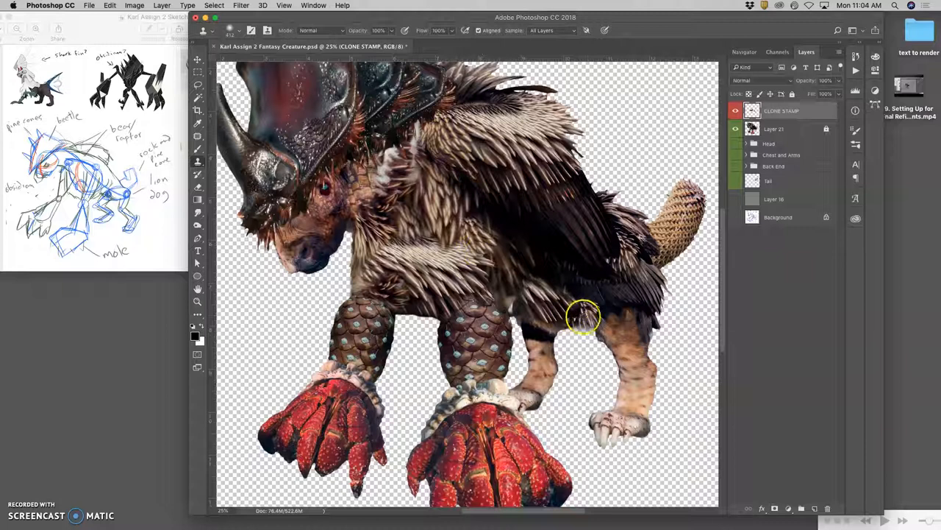
{"action": "mouse_move", "coordinate": [361, 285]}
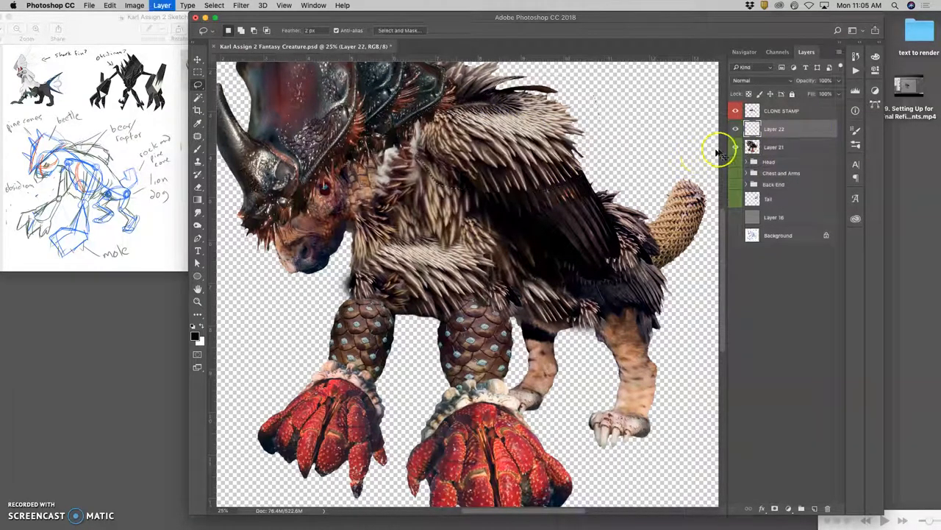
- Flip the copied fur patch layer horizontally and move it off the creature's body
{"action": "left_click", "coordinate": [774, 146]}
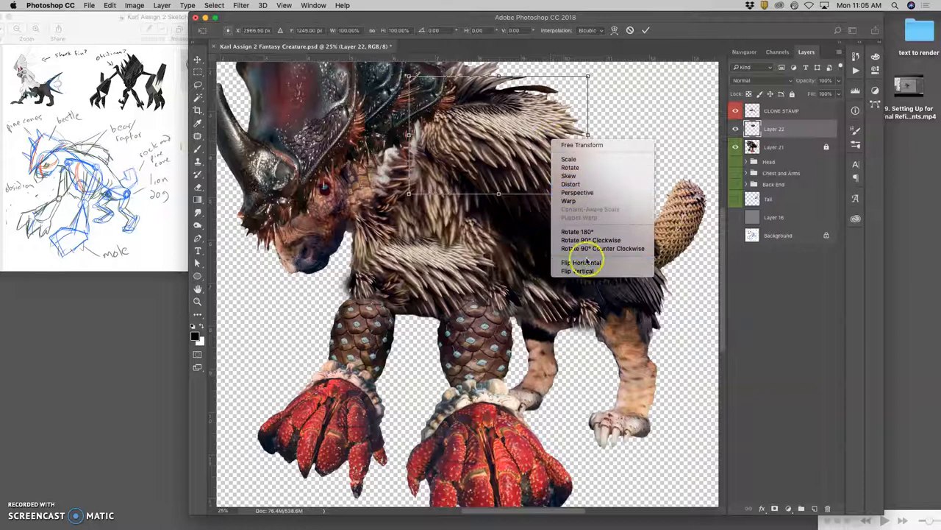
{"action": "left_click", "coordinate": [561, 262]}
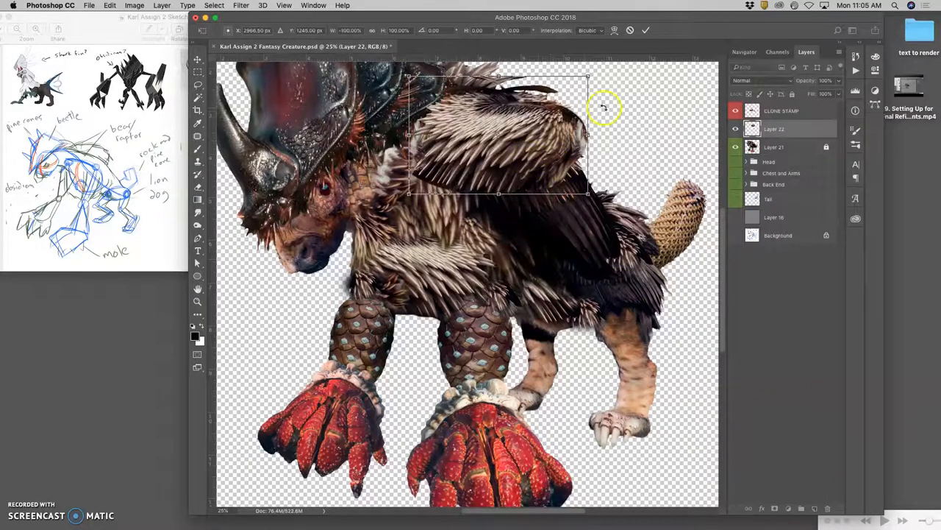
{"action": "left_click_drag", "start_coordinate": [605, 108], "coordinate": [528, 183]}
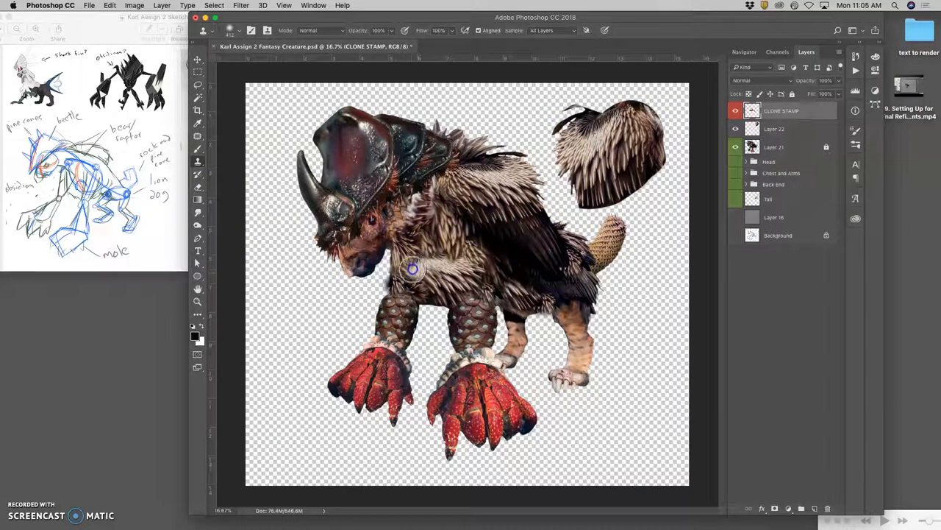
- Clone-stamp fur over the creature's chest
{"action": "left_click_drag", "start_coordinate": [412, 270], "coordinate": [441, 283]}
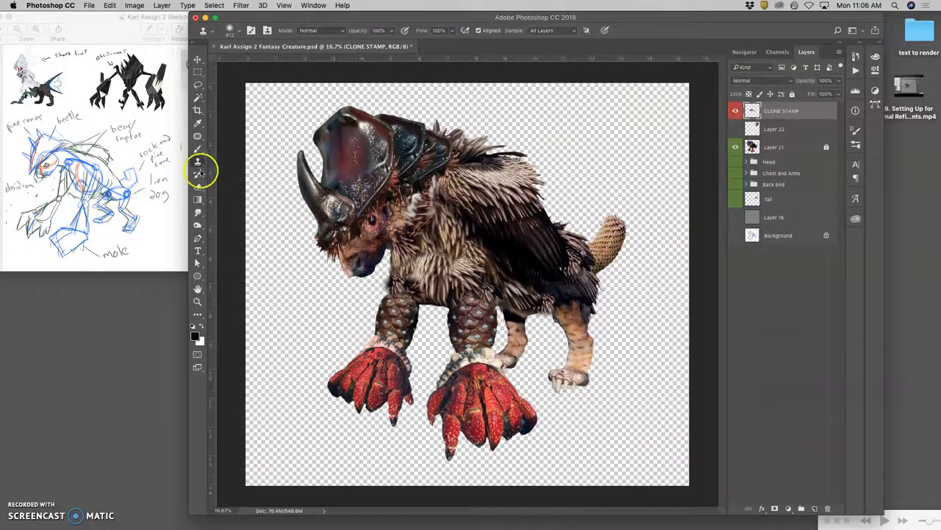
- Choose the Dodge tool (Midtones, 22% exposure) and zoom in on the chest fur
{"action": "left_click", "coordinate": [198, 174]}
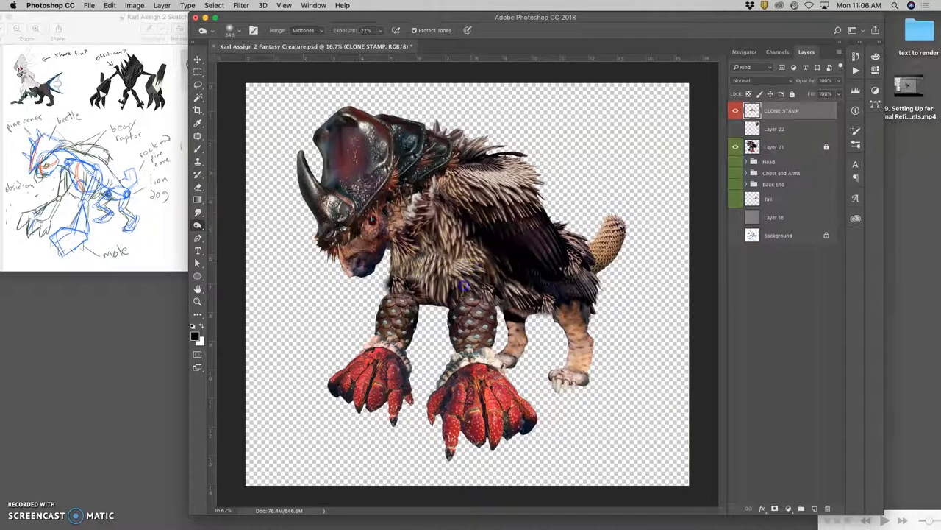
{"action": "mouse_move", "coordinate": [494, 204]}
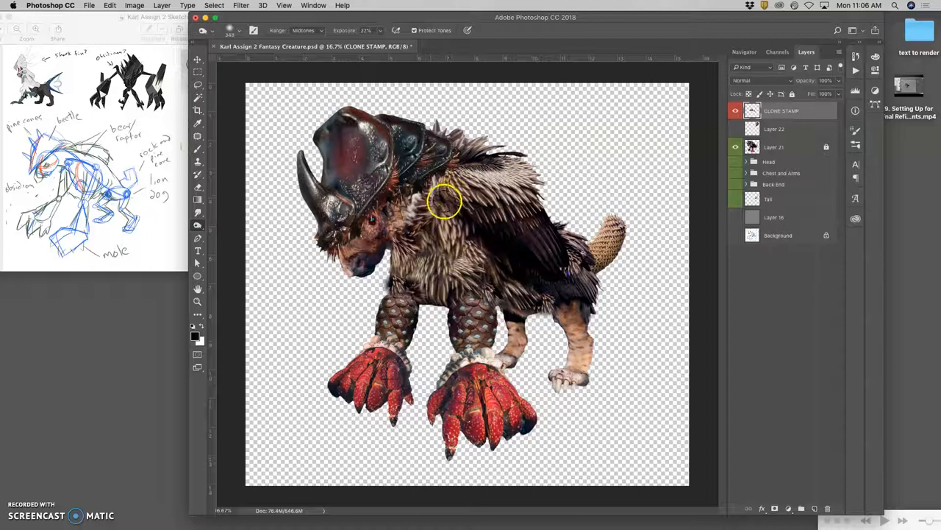
{"action": "key", "text": "cmd+plus"}
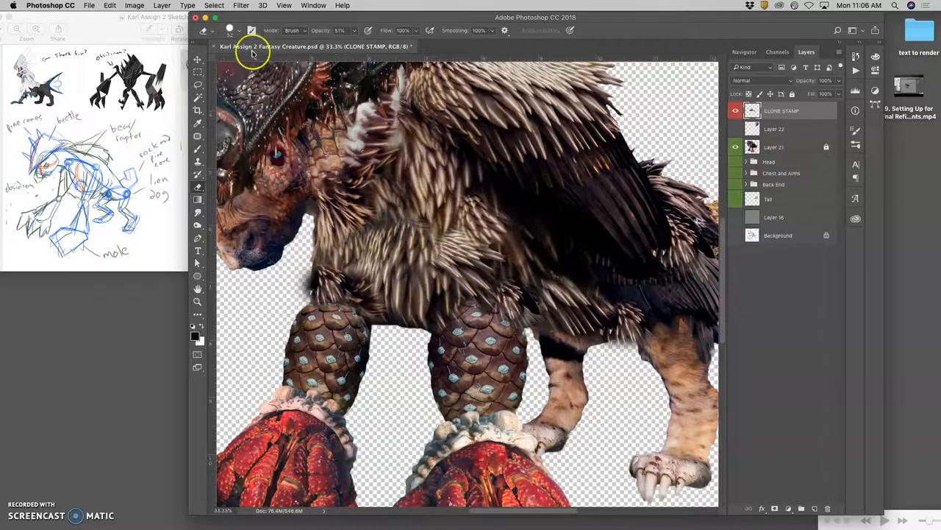
- Erase with a soft 51% brush along fur edges over both front legs and the chest
{"action": "left_click", "coordinate": [228, 30]}
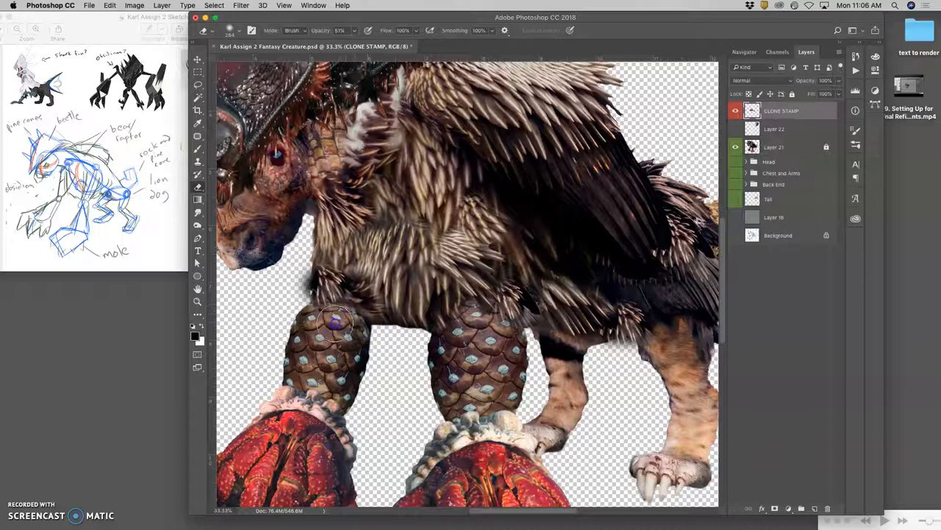
{"action": "left_click_drag", "start_coordinate": [339, 323], "coordinate": [442, 316]}
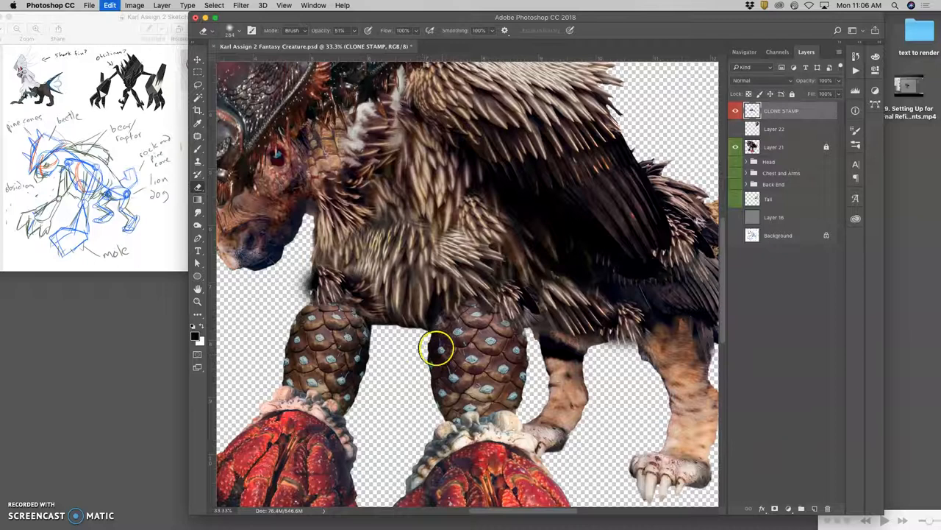
{"action": "left_click_drag", "start_coordinate": [437, 348], "coordinate": [449, 331]}
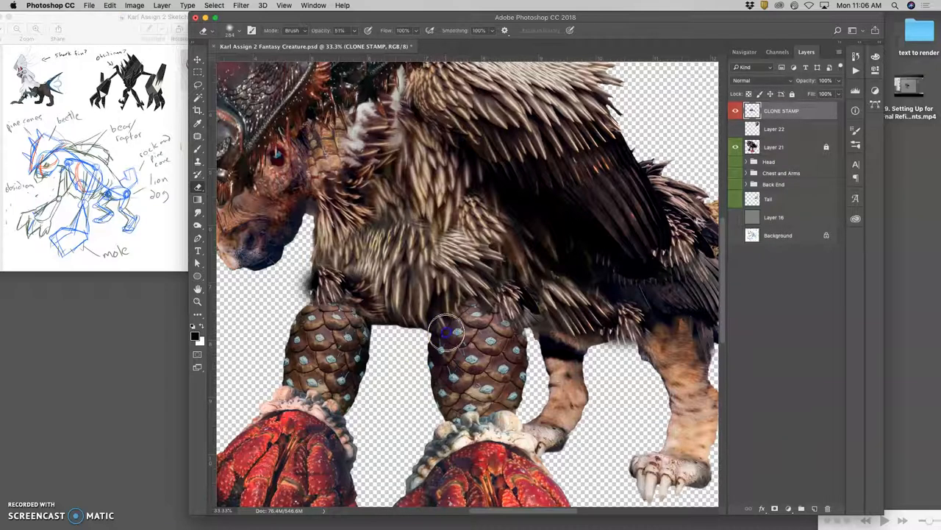
{"action": "left_click_drag", "start_coordinate": [446, 331], "coordinate": [417, 204]}
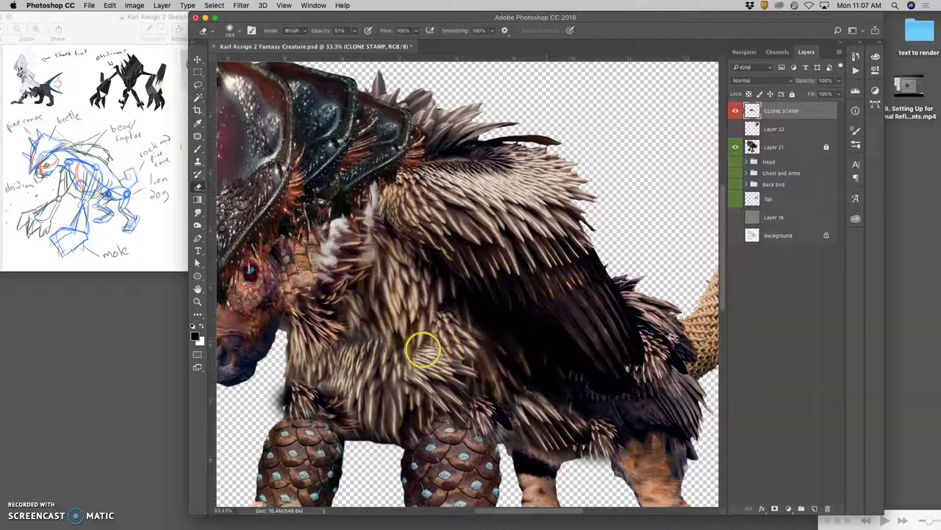
{"action": "left_click_drag", "start_coordinate": [423, 350], "coordinate": [452, 312]}
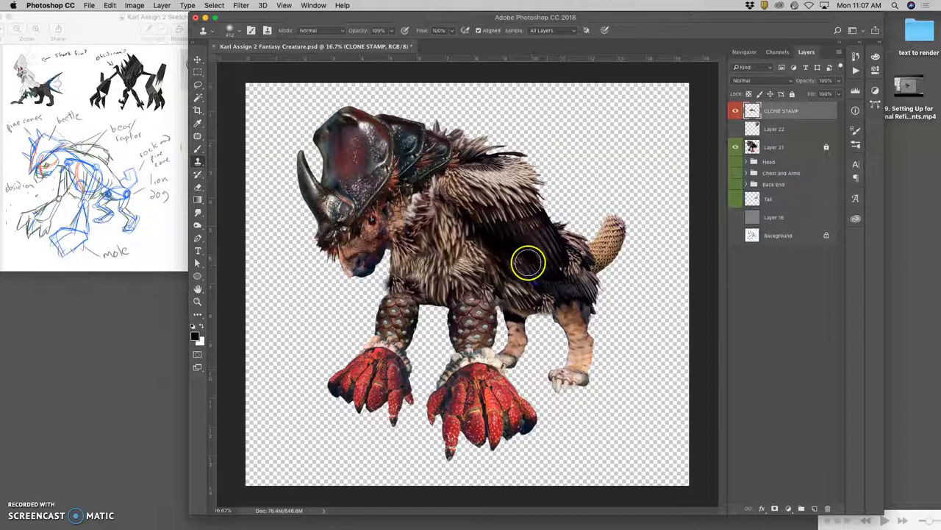
{"action": "mouse_move", "coordinate": [198, 226]}
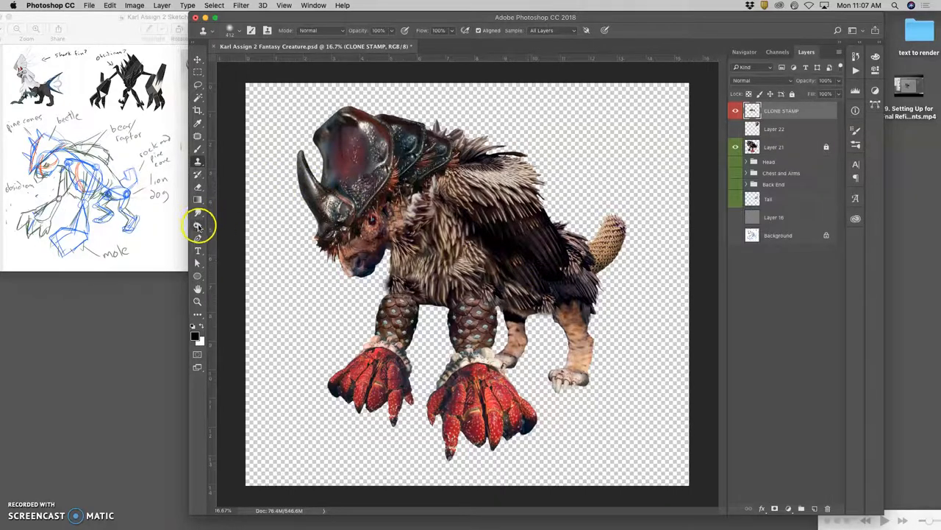
- Dodge the hind leg, then erase stray fur along the belly edge
{"action": "left_click", "coordinate": [197, 224]}
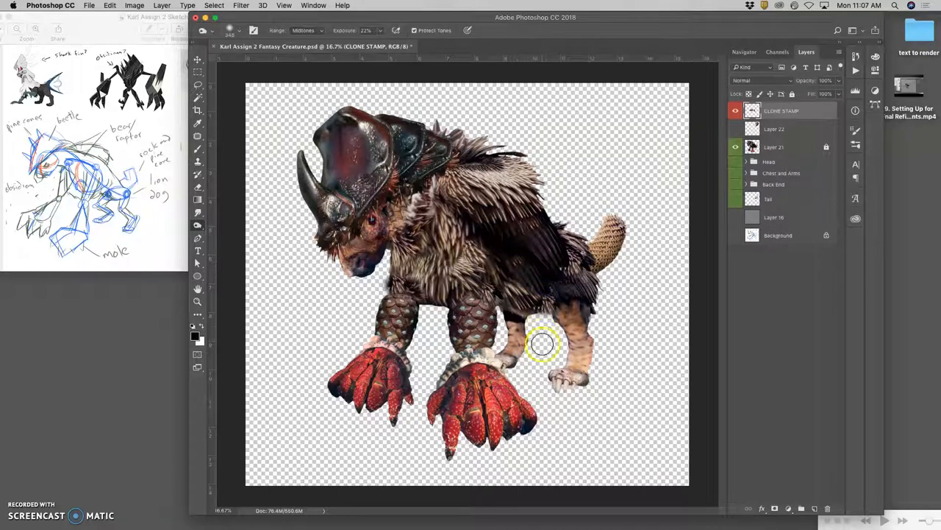
{"action": "left_click_drag", "start_coordinate": [544, 344], "coordinate": [562, 305]}
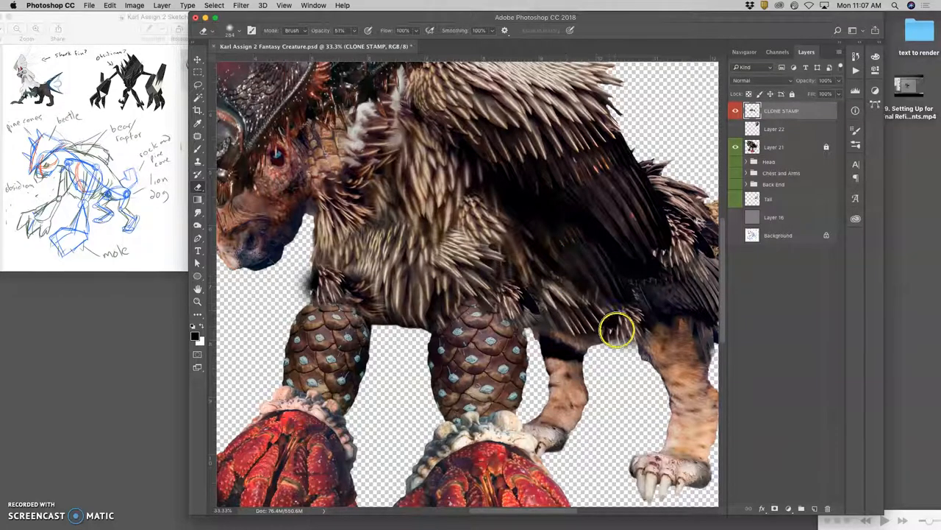
{"action": "left_click_drag", "start_coordinate": [618, 329], "coordinate": [653, 329]}
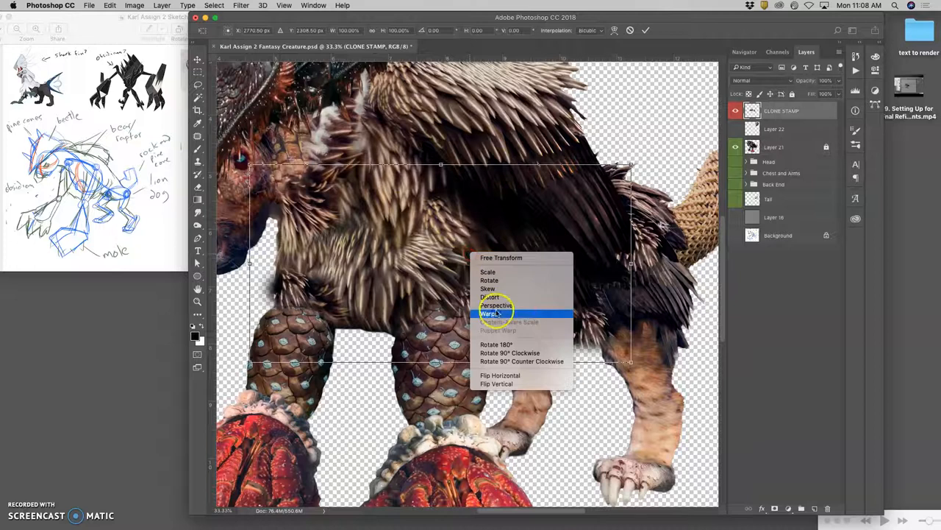
- Warp the fur body mesh so its lower front edge bends over the front leg
{"action": "left_click", "coordinate": [490, 313]}
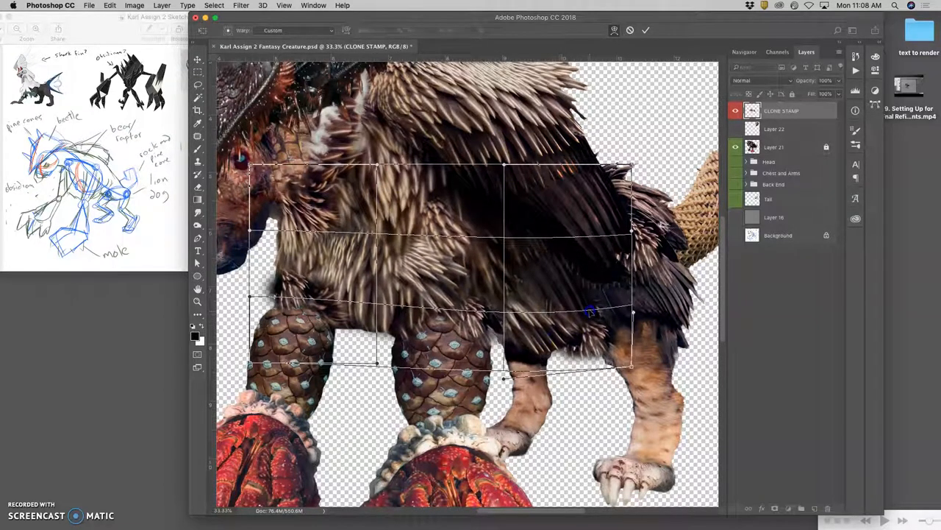
{"action": "left_click_drag", "start_coordinate": [588, 309], "coordinate": [503, 331]}
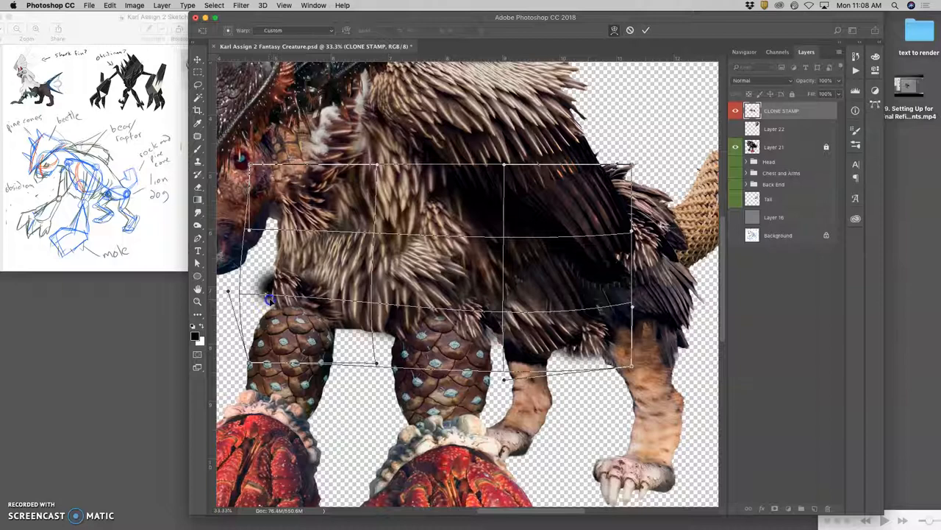
{"action": "left_click_drag", "start_coordinate": [269, 300], "coordinate": [276, 300]}
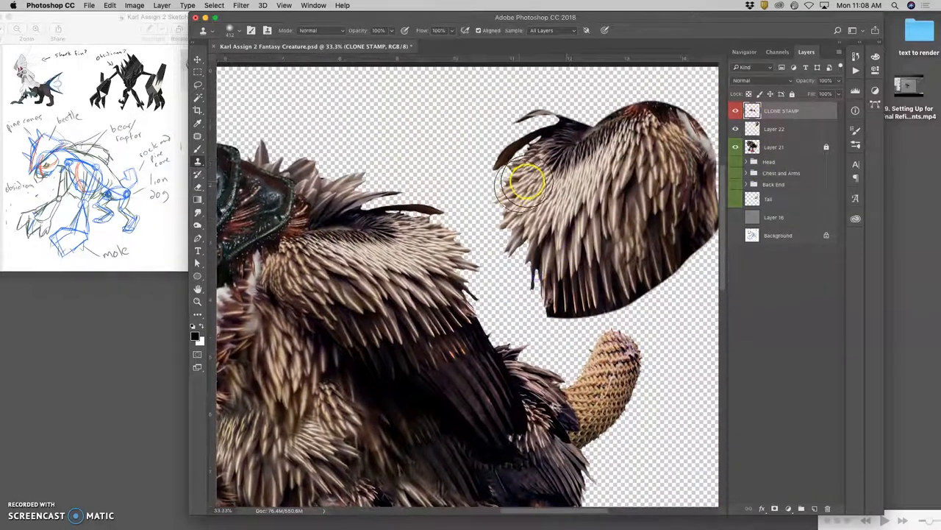
- Clone fur onto the loose fur piece and prepare to stamp below the chin
{"action": "left_click_drag", "start_coordinate": [525, 188], "coordinate": [508, 221]}
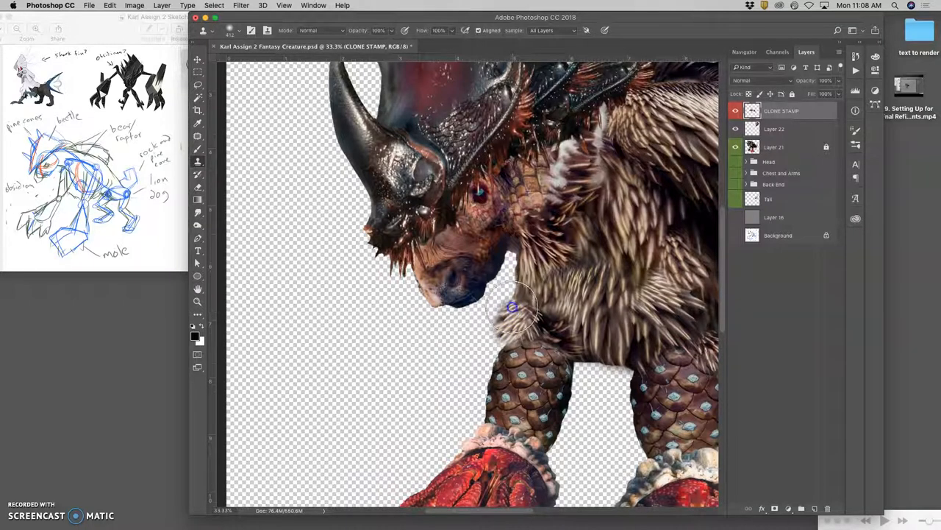
{"action": "left_click", "coordinate": [197, 187]}
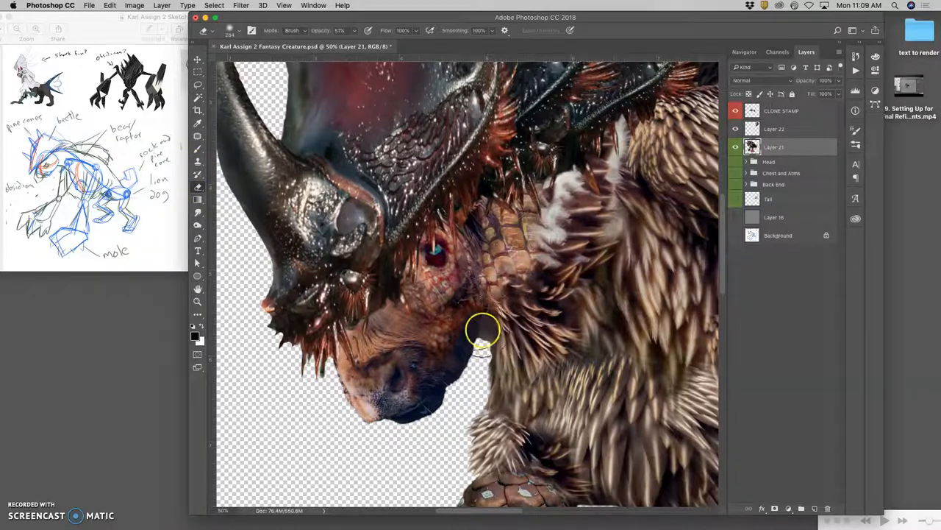
- Set up the Eraser brush to remove fur beneath the snout on Layer 21
{"action": "left_click", "coordinate": [221, 32]}
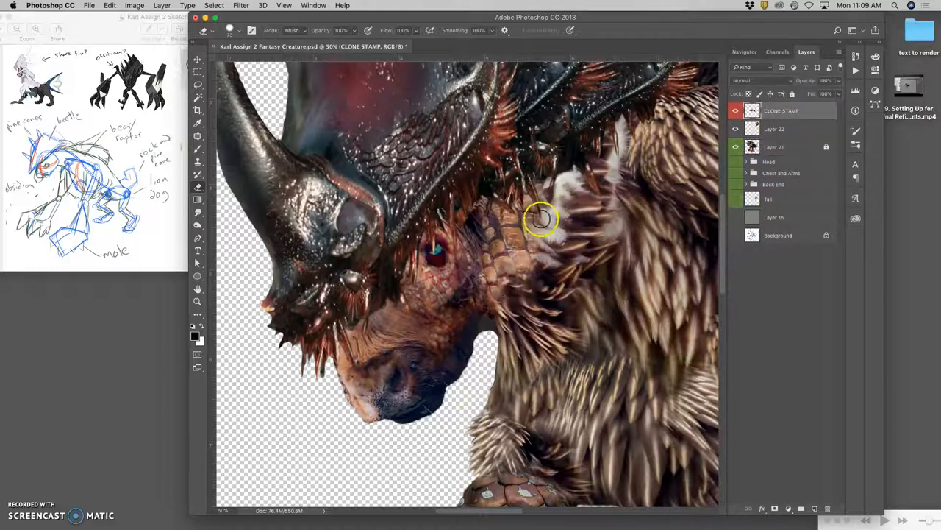
- Clone scaly texture over the neck seam using a 43% opacity, 84 px Soft Round brush
{"action": "left_click_drag", "start_coordinate": [542, 219], "coordinate": [506, 259]}
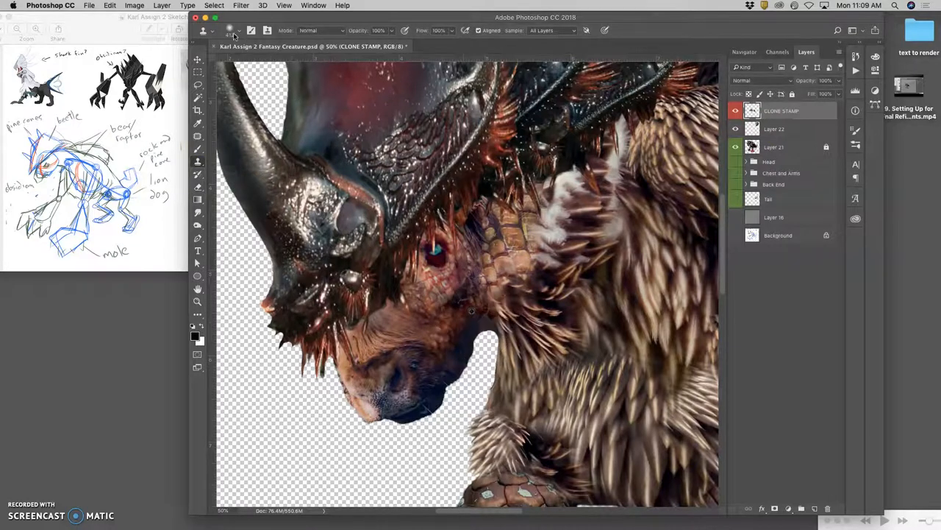
{"action": "left_click", "coordinate": [236, 30]}
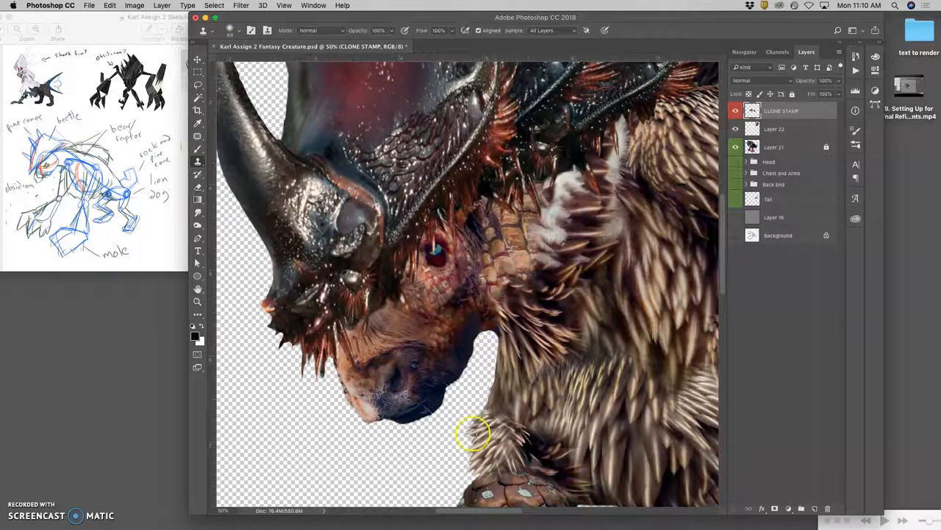
{"action": "mouse_move", "coordinate": [501, 287]}
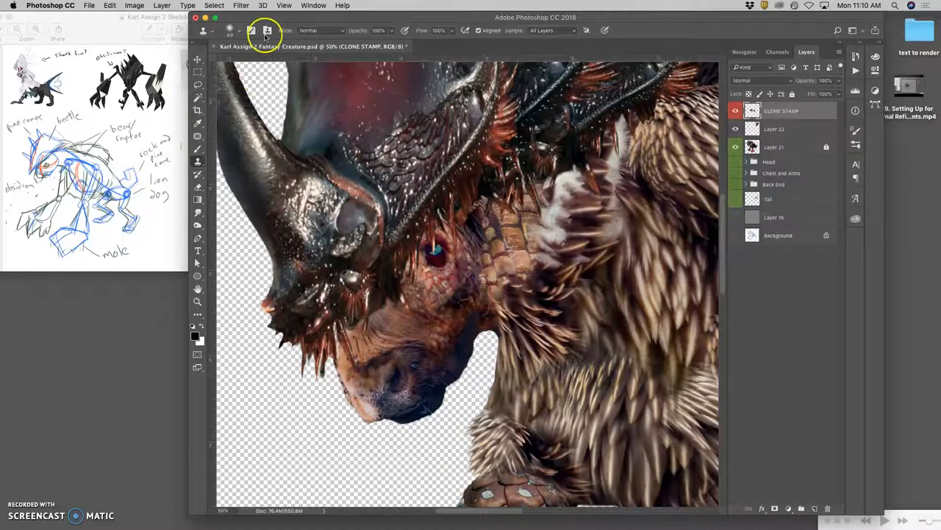
{"action": "left_click", "coordinate": [256, 30]}
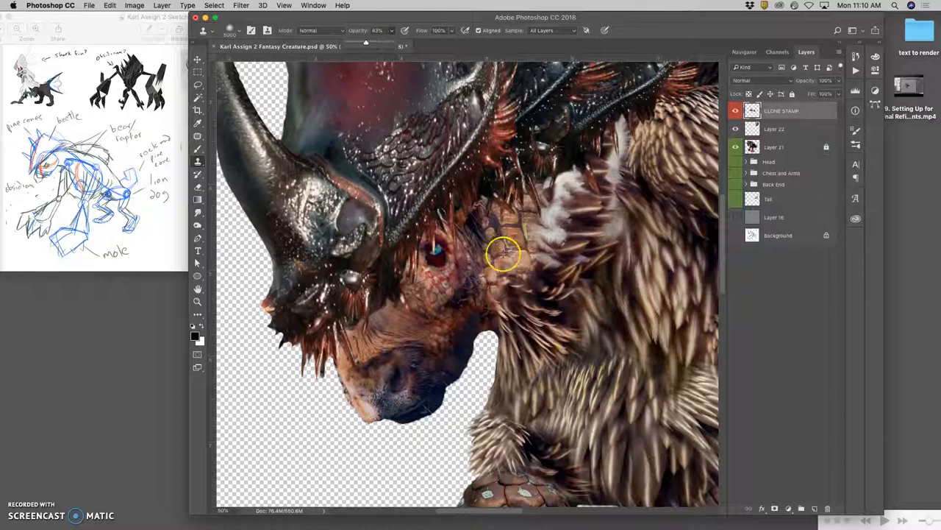
{"action": "left_click_drag", "start_coordinate": [504, 254], "coordinate": [476, 265]}
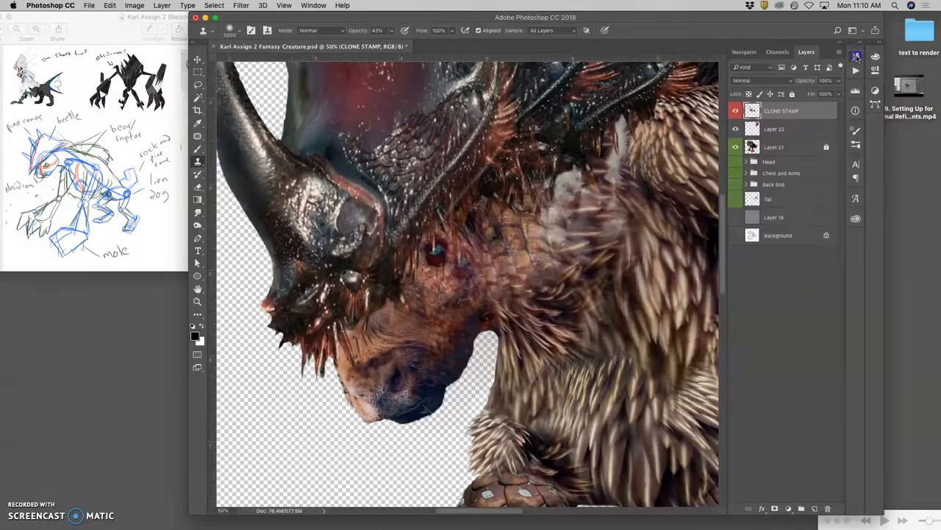
{"action": "left_click", "coordinate": [236, 30]}
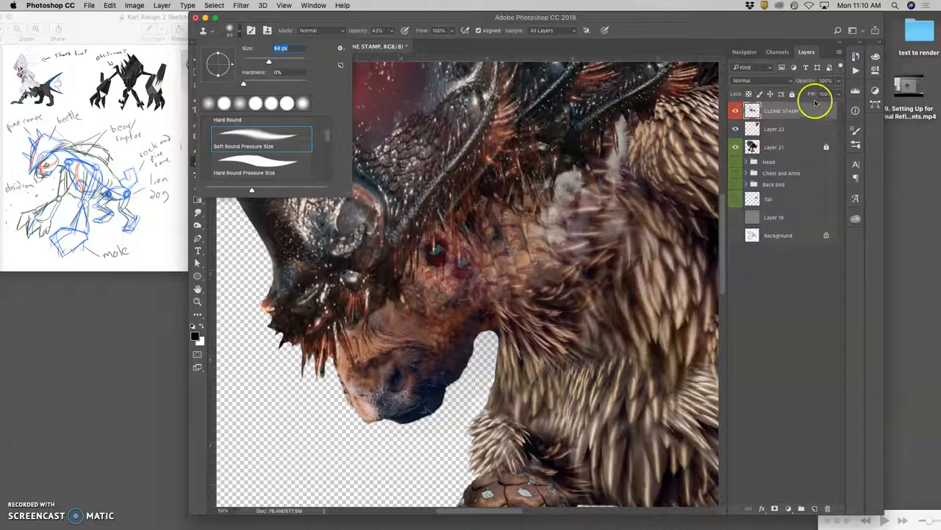
{"action": "left_click", "coordinate": [787, 111]}
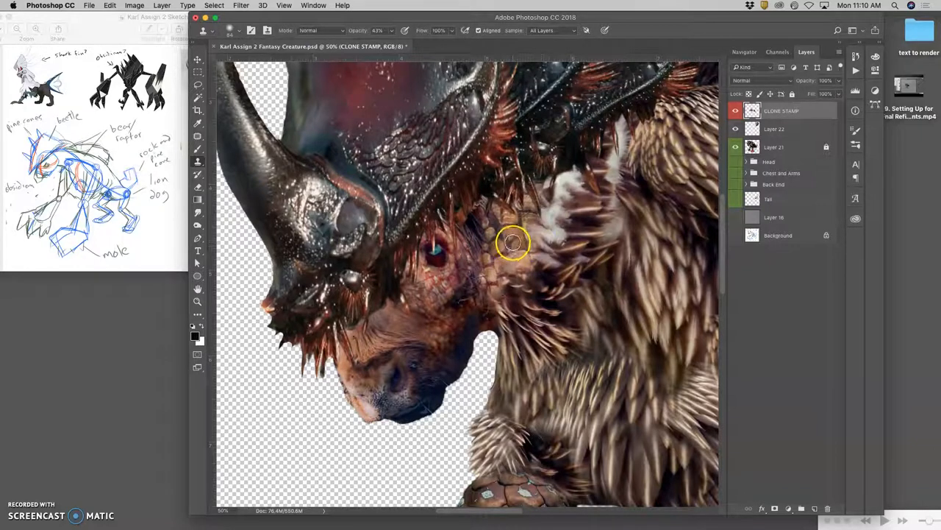
{"action": "left_click_drag", "start_coordinate": [513, 243], "coordinate": [459, 293]}
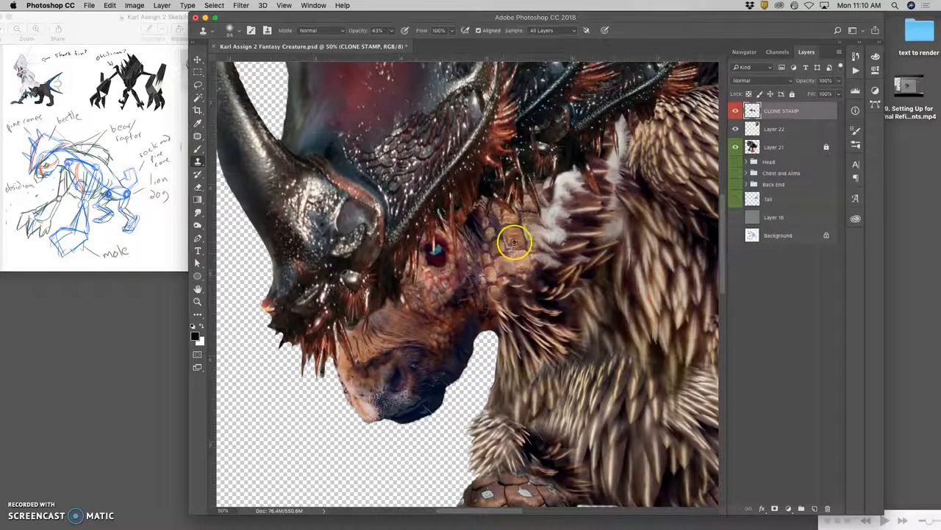
{"action": "left_click_drag", "start_coordinate": [514, 241], "coordinate": [438, 283]}
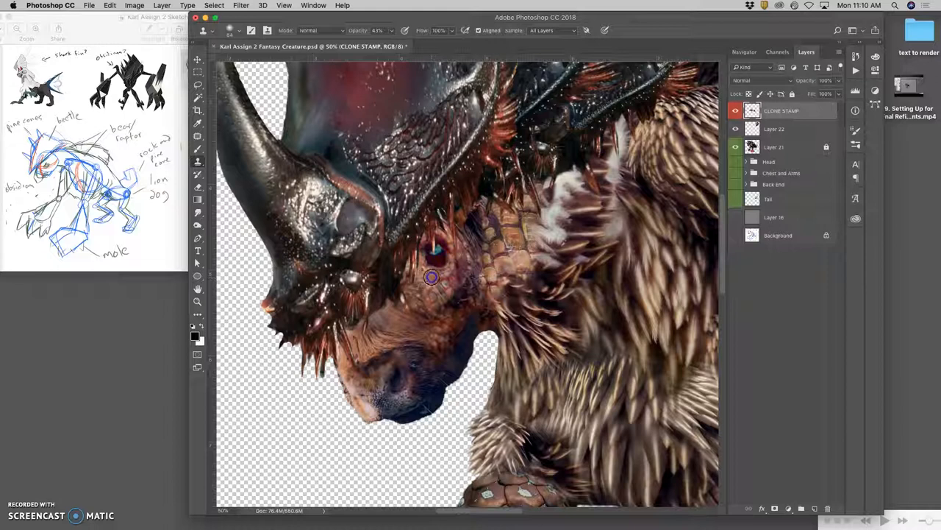
{"action": "mouse_move", "coordinate": [432, 279]}
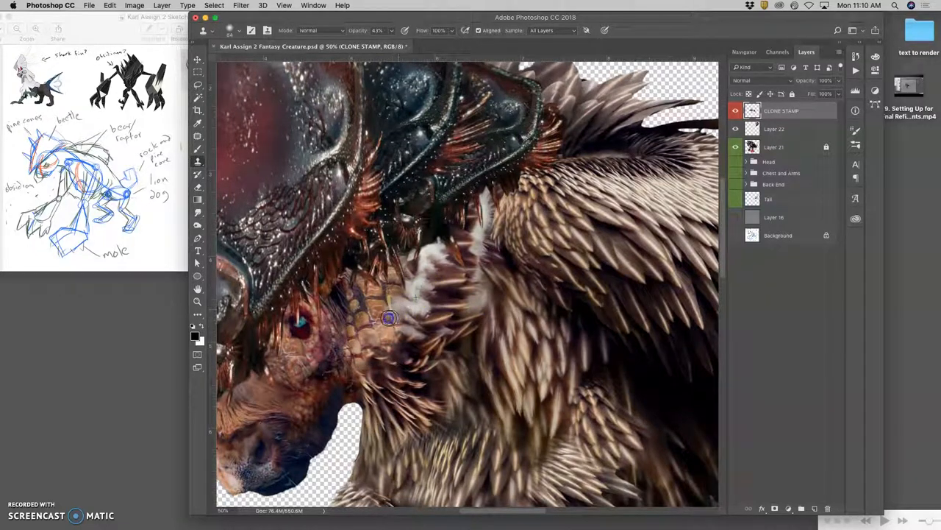
- Clone fur over the white patch and the scale edges where the neck meets fur
{"action": "left_click_drag", "start_coordinate": [390, 317], "coordinate": [396, 301]}
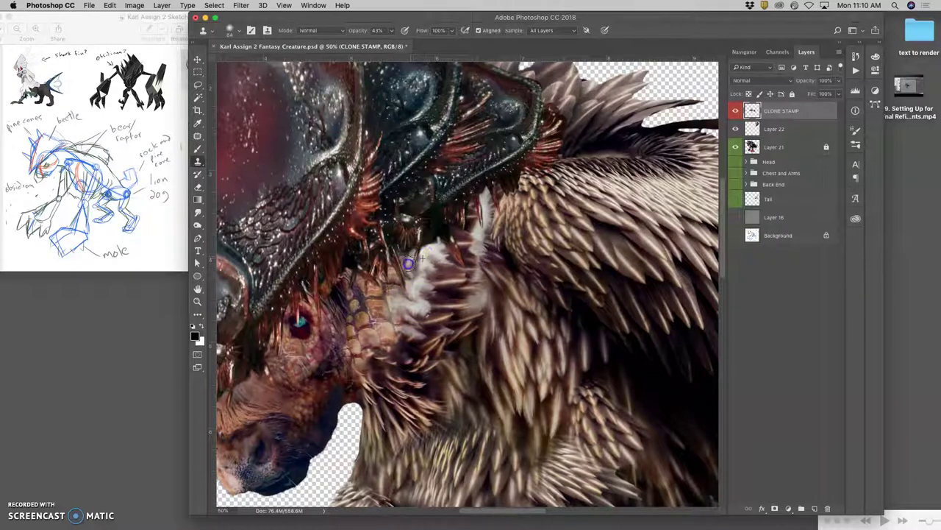
{"action": "left_click_drag", "start_coordinate": [408, 263], "coordinate": [408, 304]}
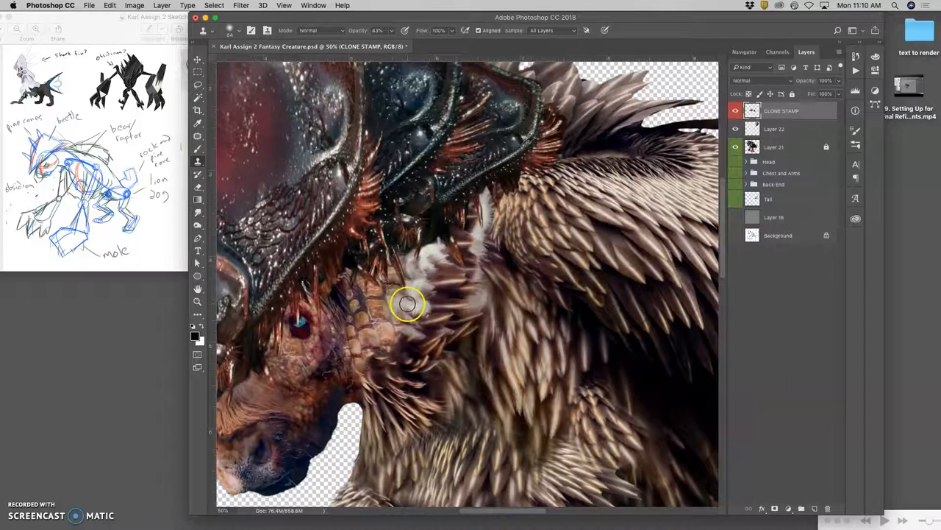
{"action": "left_click_drag", "start_coordinate": [408, 304], "coordinate": [399, 304]}
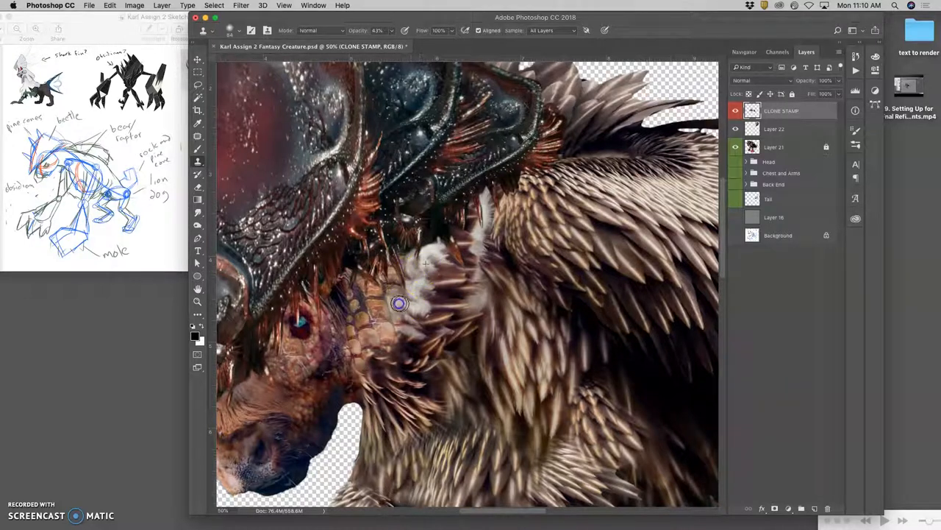
{"action": "left_click_drag", "start_coordinate": [400, 304], "coordinate": [405, 321]}
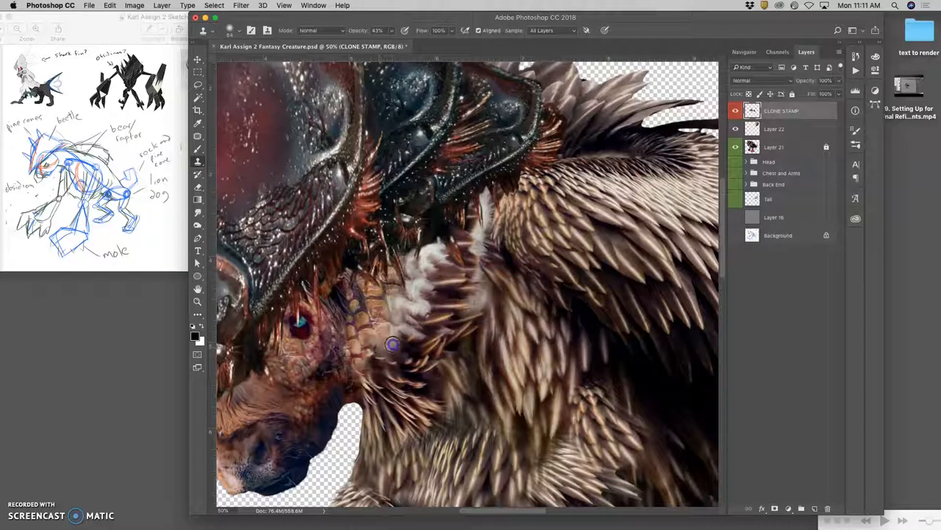
{"action": "left_click_drag", "start_coordinate": [391, 344], "coordinate": [375, 357]}
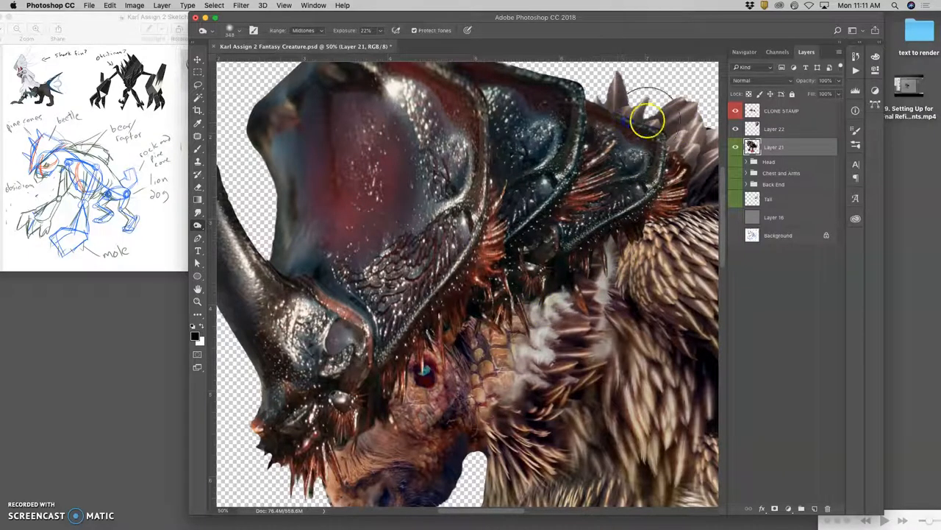
- Burn midtones at 22% on the spiky fur, then dodge highlights at 21%
{"action": "left_click_drag", "start_coordinate": [647, 122], "coordinate": [647, 202]}
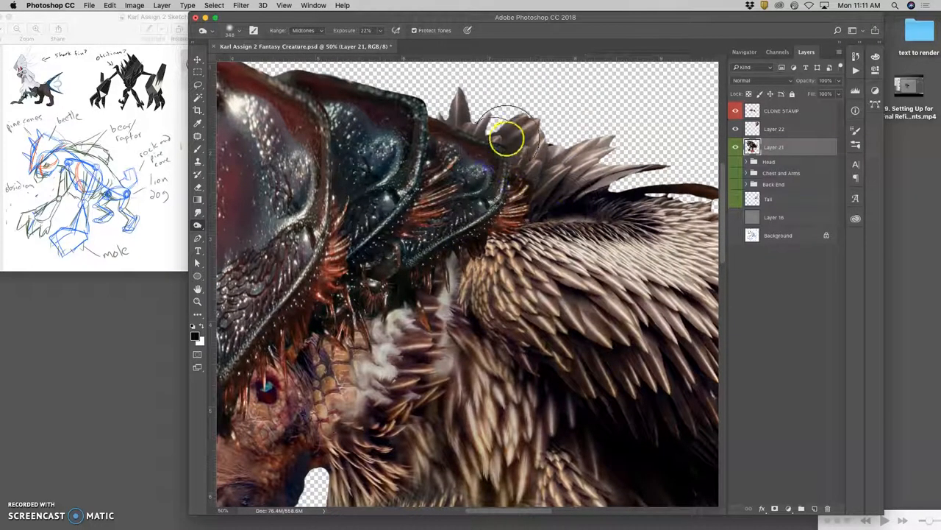
{"action": "left_click_drag", "start_coordinate": [507, 140], "coordinate": [570, 143]}
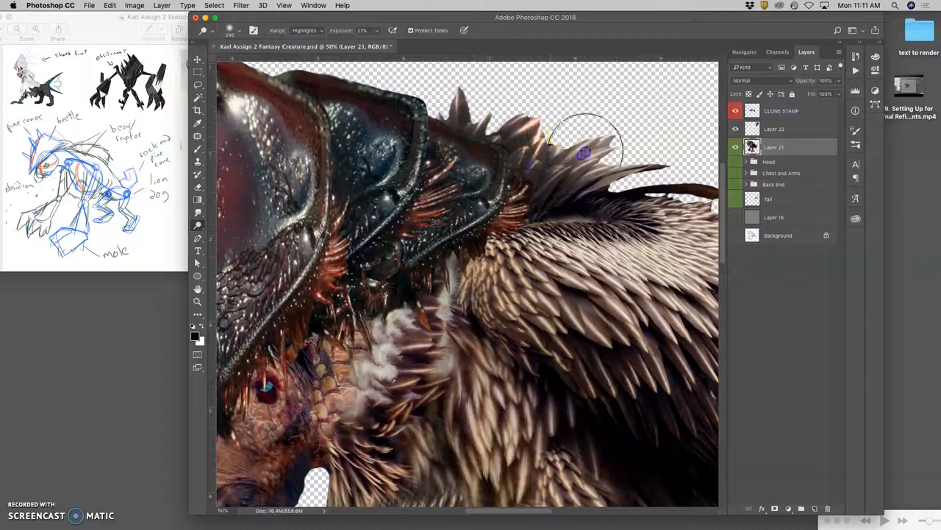
{"action": "left_click_drag", "start_coordinate": [588, 139], "coordinate": [676, 184]}
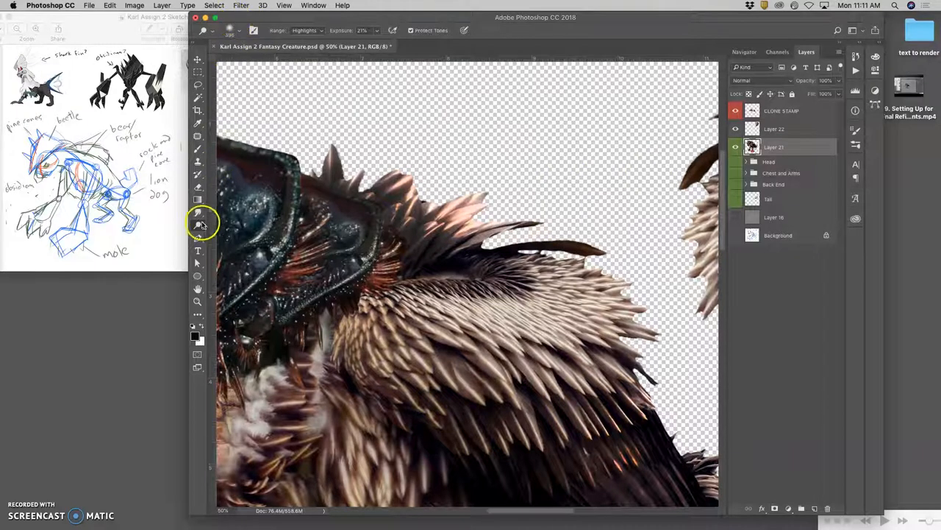
- Desaturate the spiky fur behind the shell with the Sponge tool at 27% flow
{"action": "left_click", "coordinate": [198, 225]}
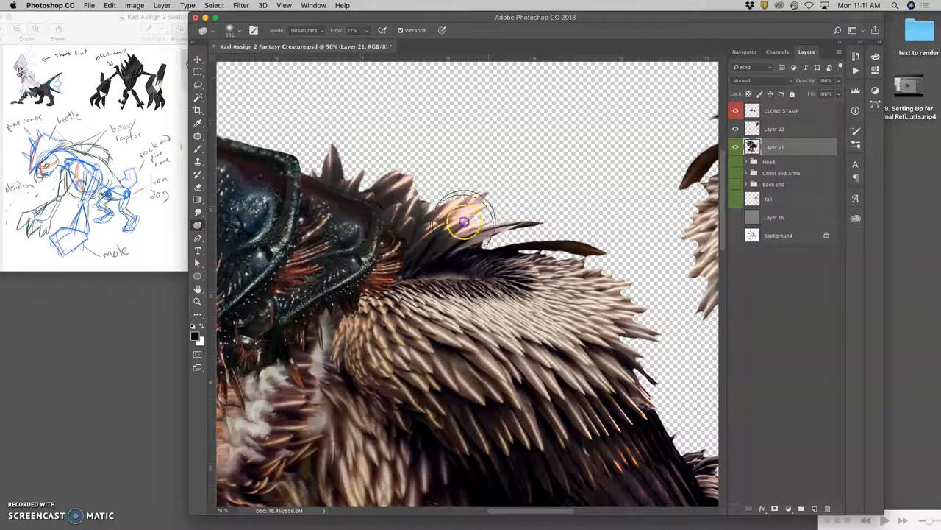
{"action": "left_click_drag", "start_coordinate": [463, 221], "coordinate": [361, 176]}
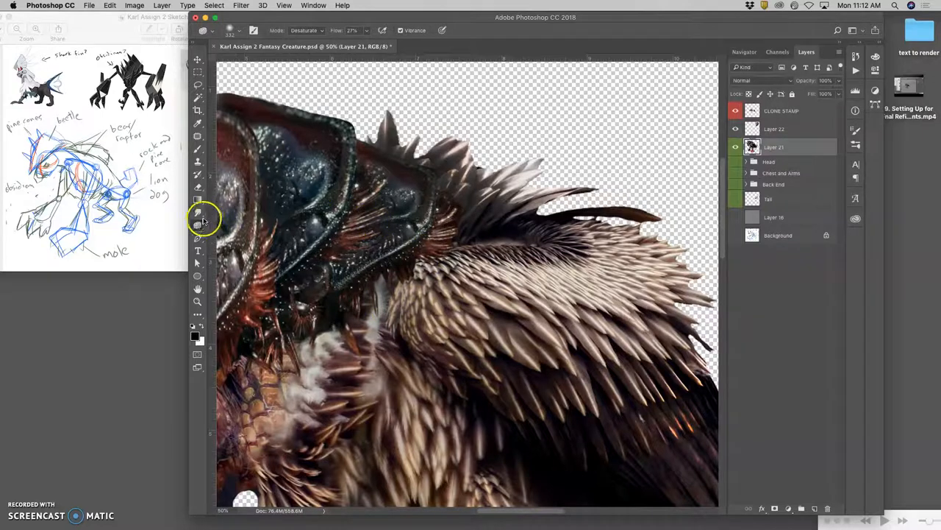
{"action": "left_click", "coordinate": [198, 225]}
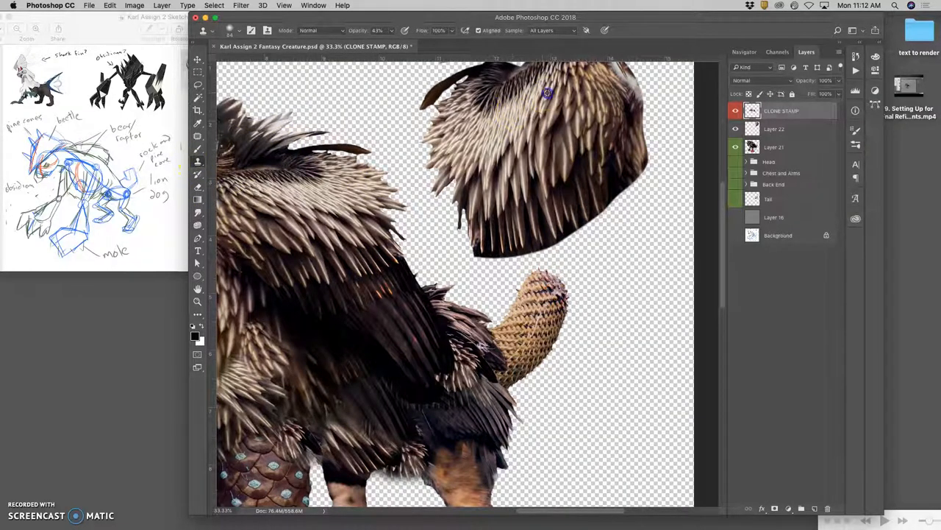
- Stamp feather texture over the seams above the hind legs on the CLONE STAMP layer
{"action": "scroll", "scroll_direction": "down", "scroll_amount": 3}
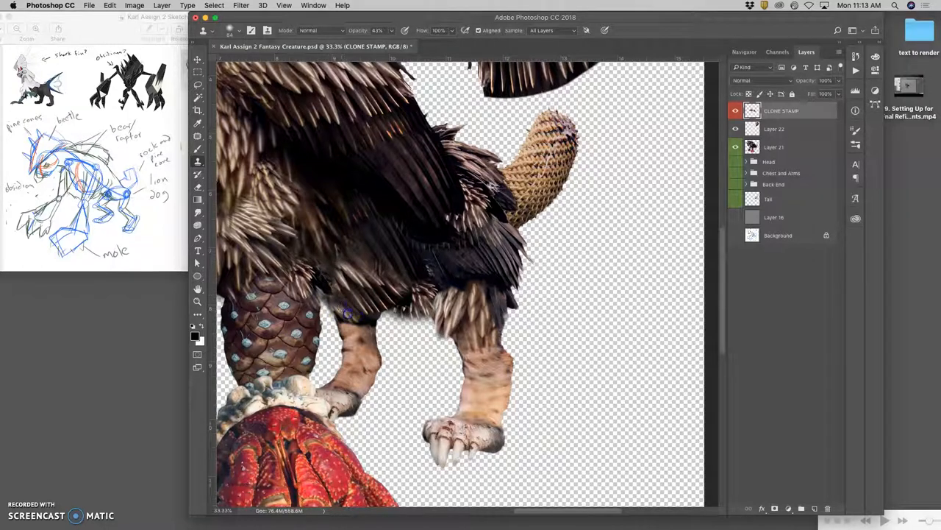
{"action": "left_click", "coordinate": [357, 327]}
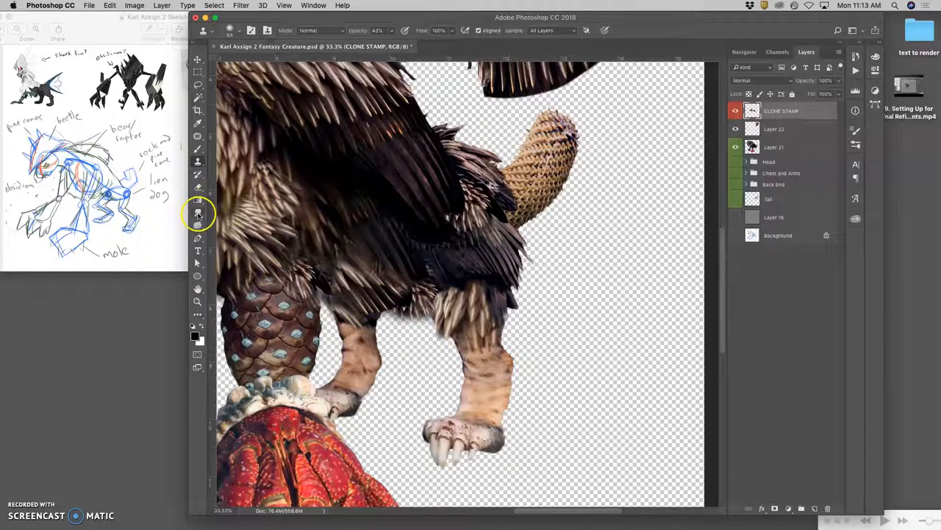
- Darken the top of the hind leg with the Burn tool
{"action": "left_click", "coordinate": [197, 215]}
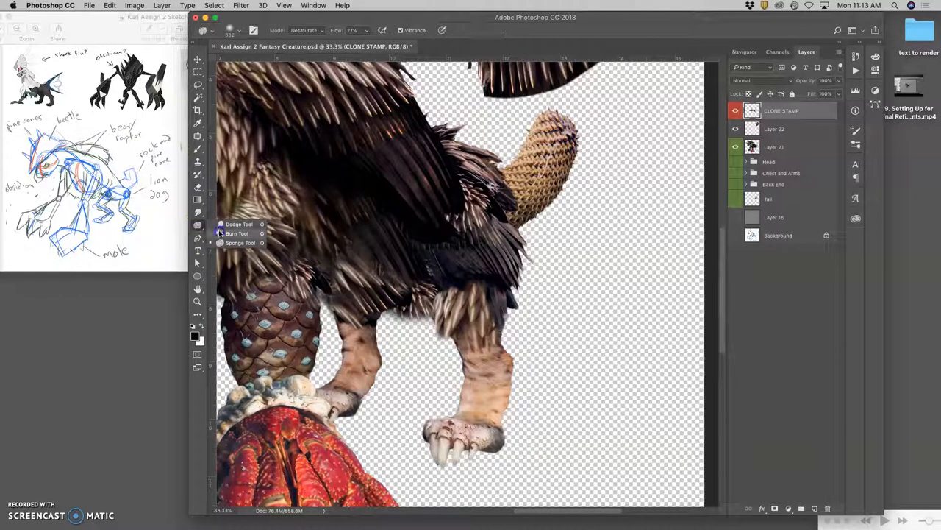
{"action": "left_click", "coordinate": [236, 233]}
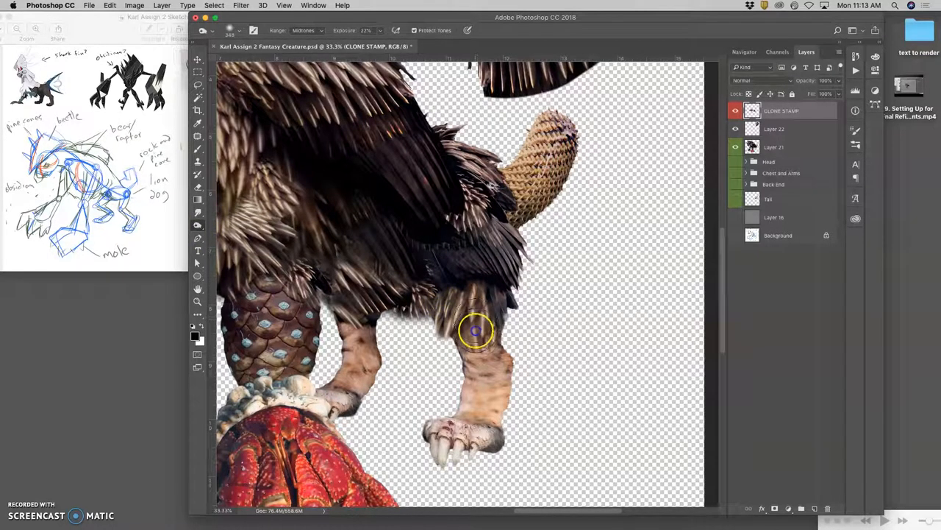
{"action": "left_click_drag", "start_coordinate": [475, 331], "coordinate": [375, 320]}
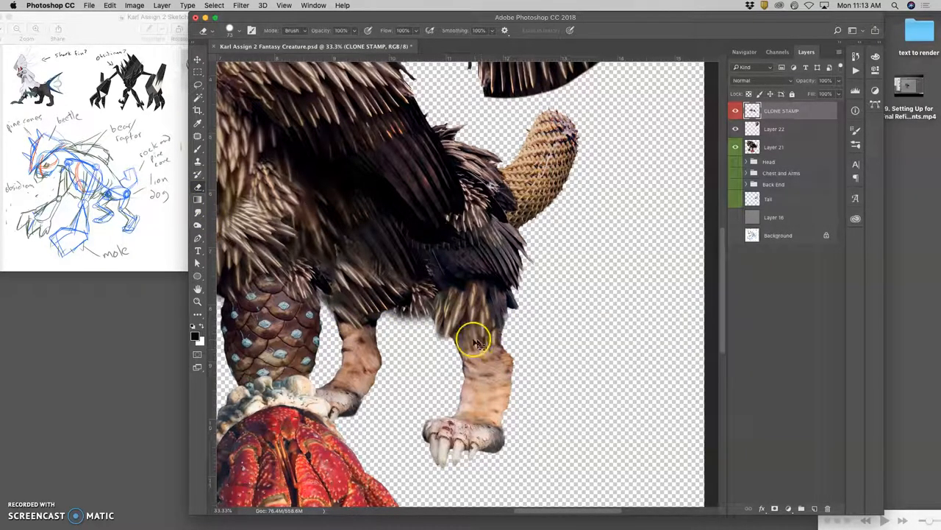
- Fade the front leg's seam with a 0% hardness Eraser at 58% opacity
{"action": "left_click", "coordinate": [229, 30]}
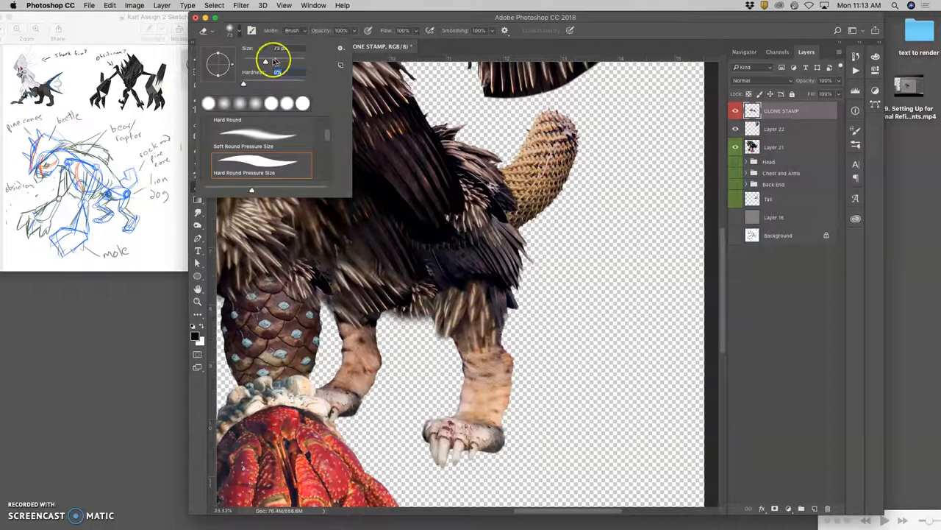
{"action": "left_click", "coordinate": [470, 360]}
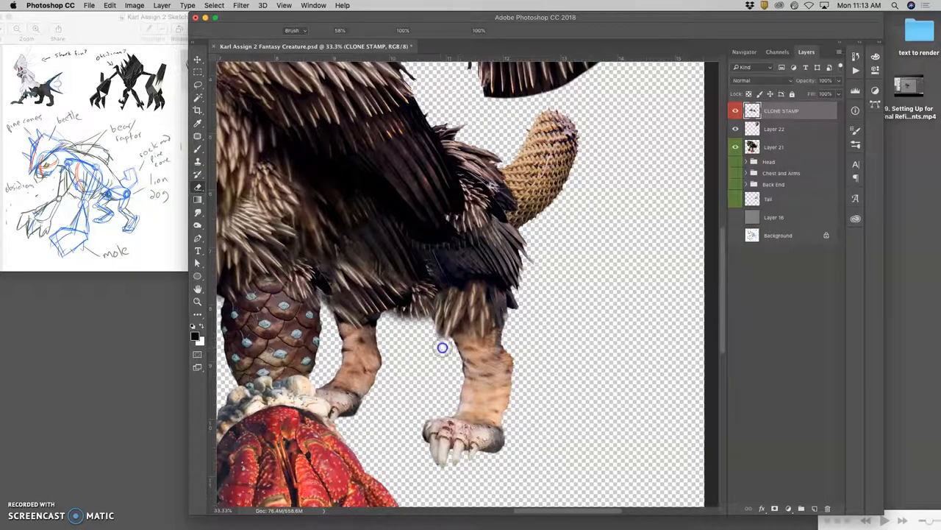
{"action": "left_click_drag", "start_coordinate": [442, 347], "coordinate": [330, 320]}
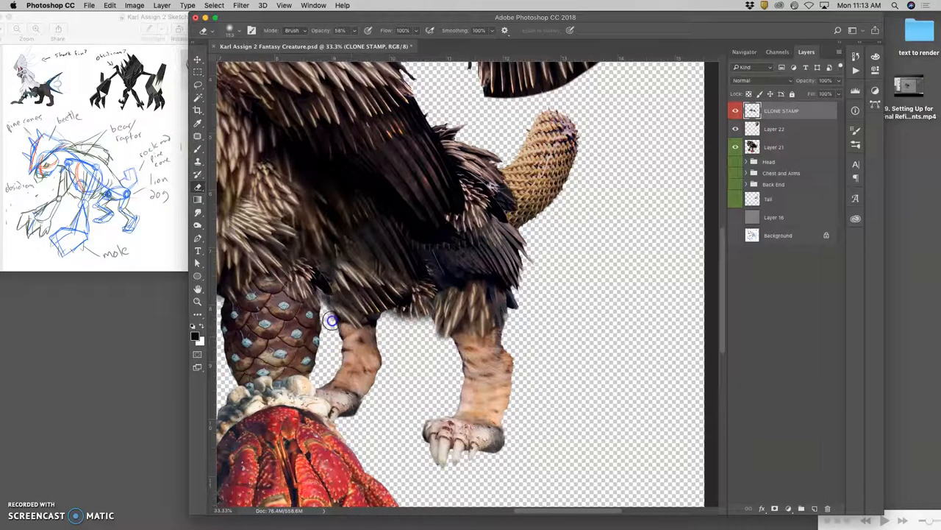
{"action": "left_click_drag", "start_coordinate": [331, 320], "coordinate": [358, 334]}
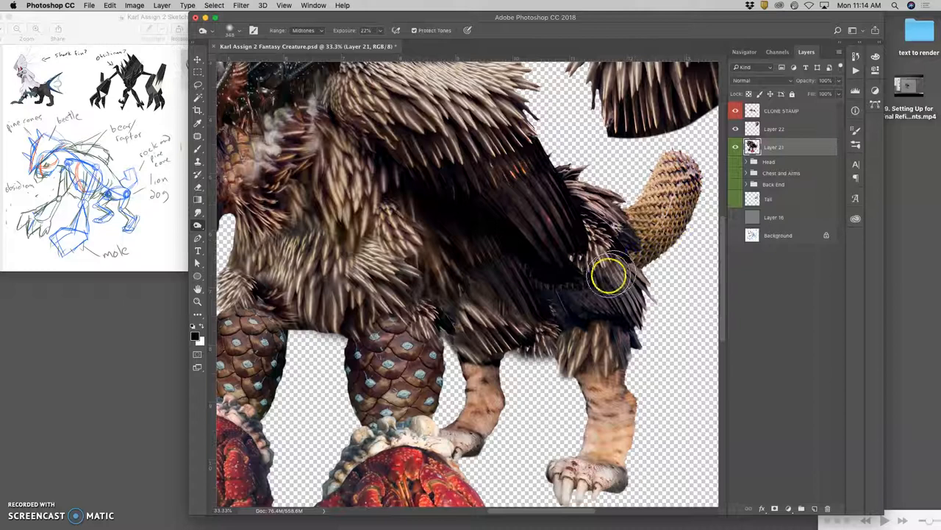
- Burn the upper hind legs and desaturate the leg skin with the Sponge tool
{"action": "left_click", "coordinate": [197, 224]}
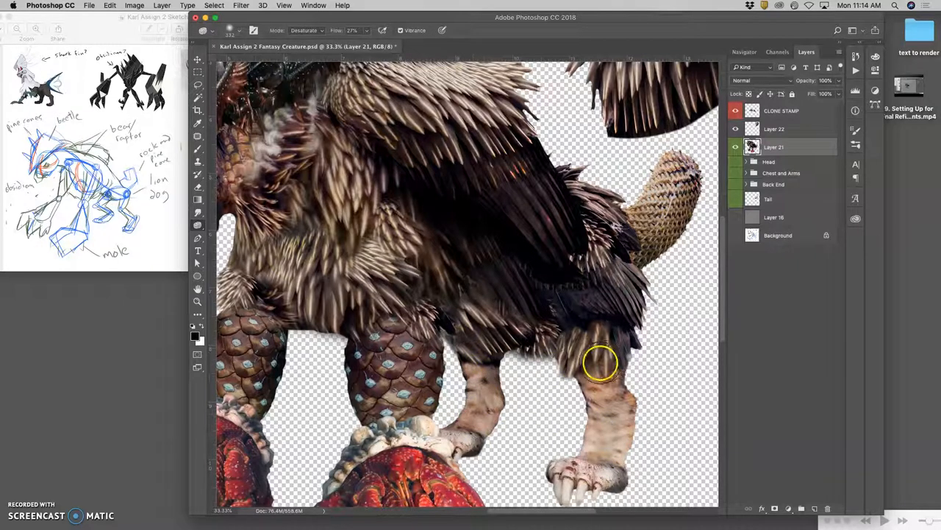
{"action": "left_click", "coordinate": [781, 111]}
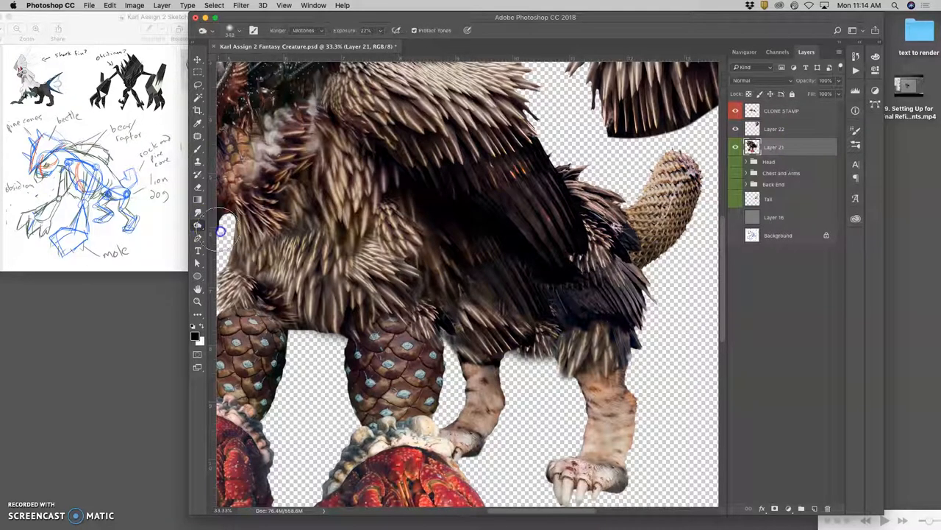
{"action": "left_click_drag", "start_coordinate": [228, 228], "coordinate": [573, 250]}
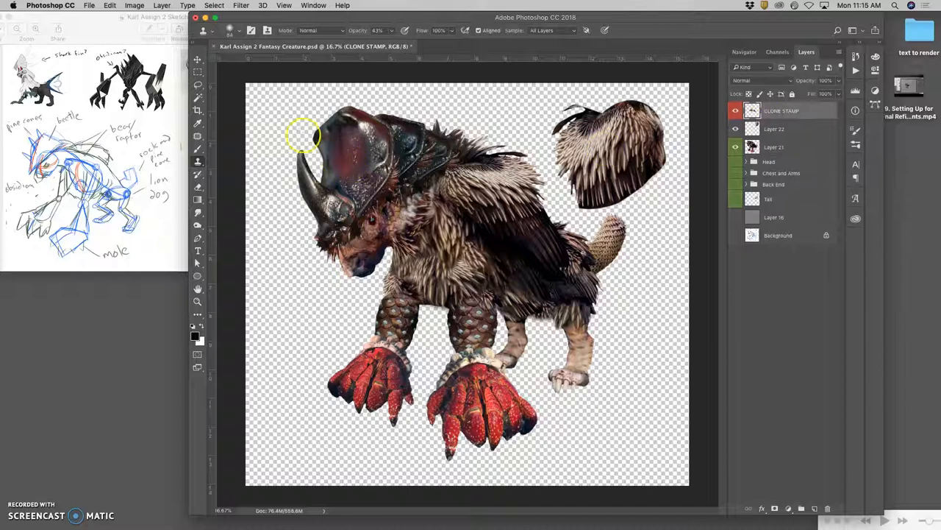
- Stamp cloned texture over the claw feet with a 350 px soft round brush
{"action": "left_click", "coordinate": [218, 30]}
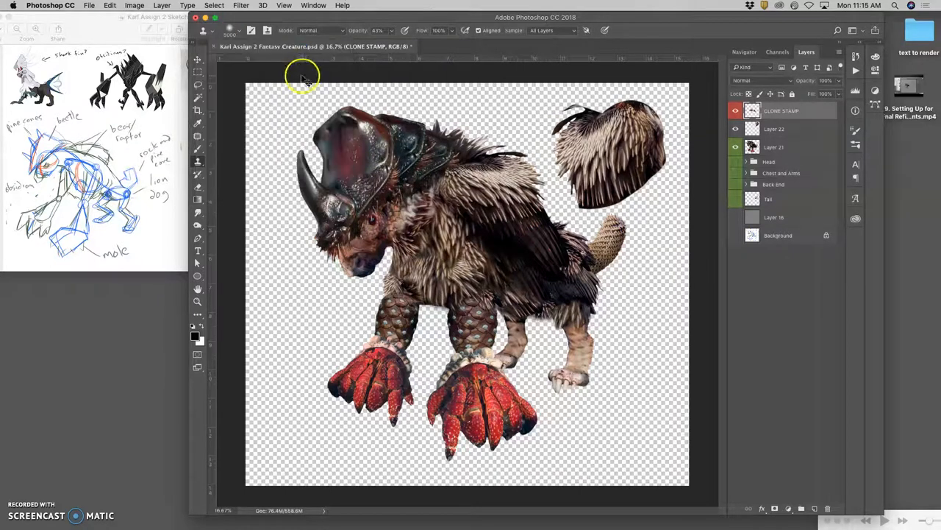
{"action": "left_click", "coordinate": [213, 31]}
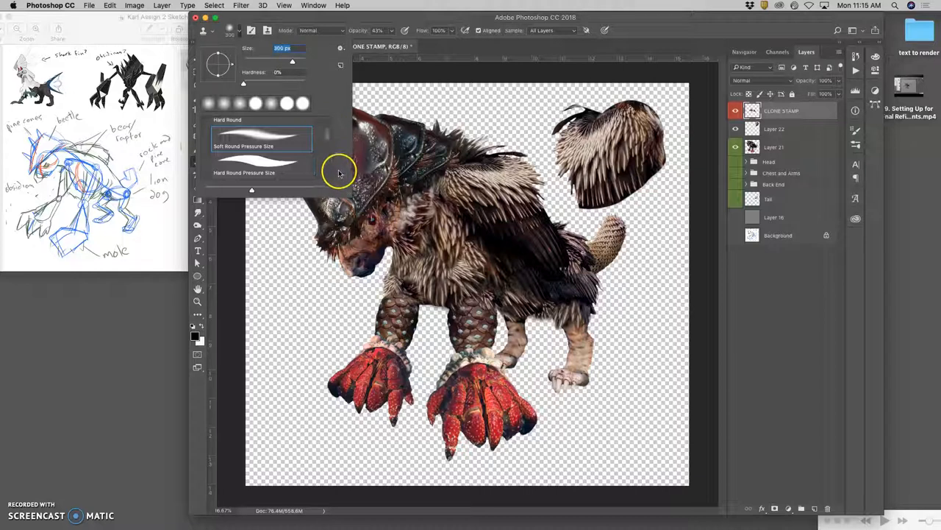
{"action": "left_click", "coordinate": [355, 154]}
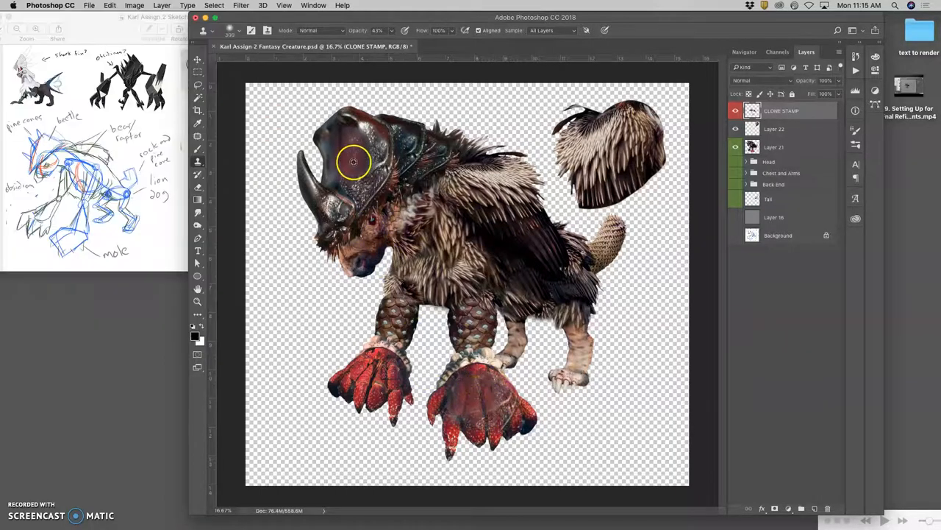
{"action": "left_click", "coordinate": [359, 380]}
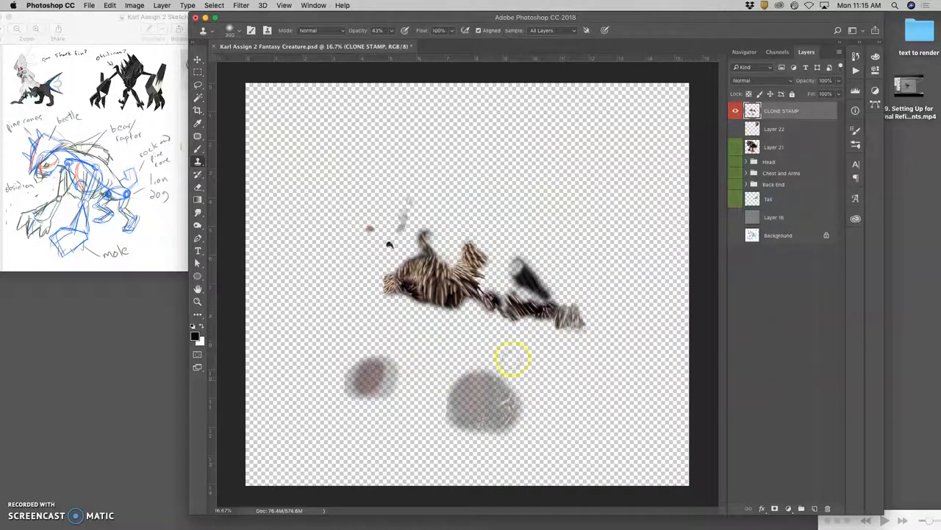
- Make the body layers visible again and lasso the area around the claw feet
{"action": "left_click", "coordinate": [735, 128]}
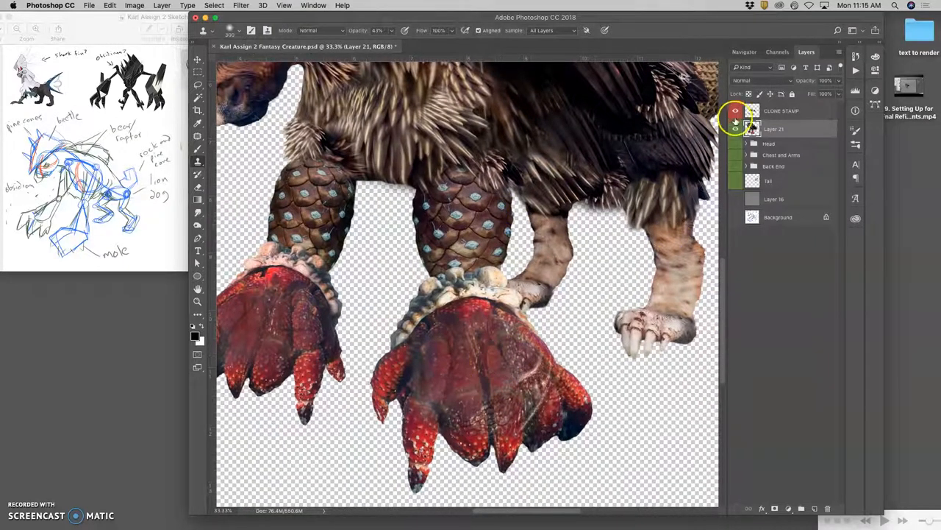
{"action": "left_click", "coordinate": [738, 110]}
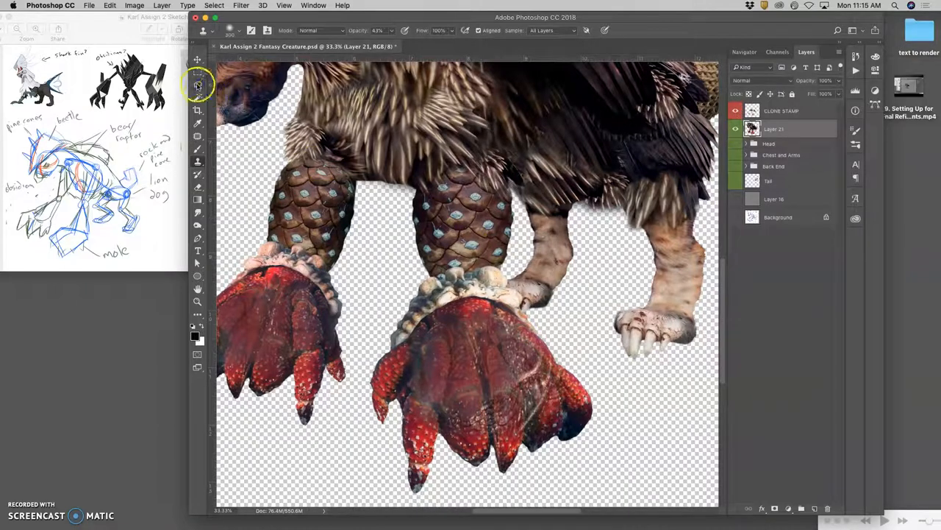
{"action": "left_click", "coordinate": [199, 85]}
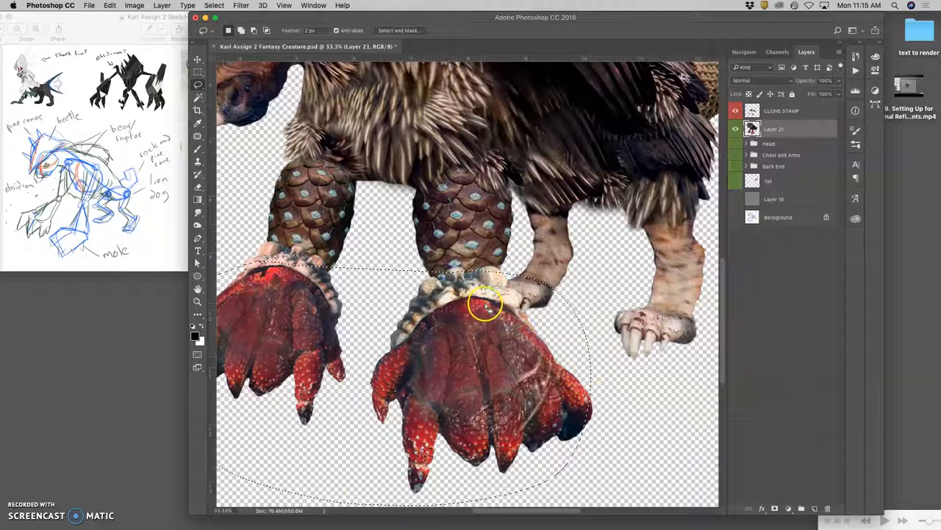
{"action": "left_click", "coordinate": [780, 110]}
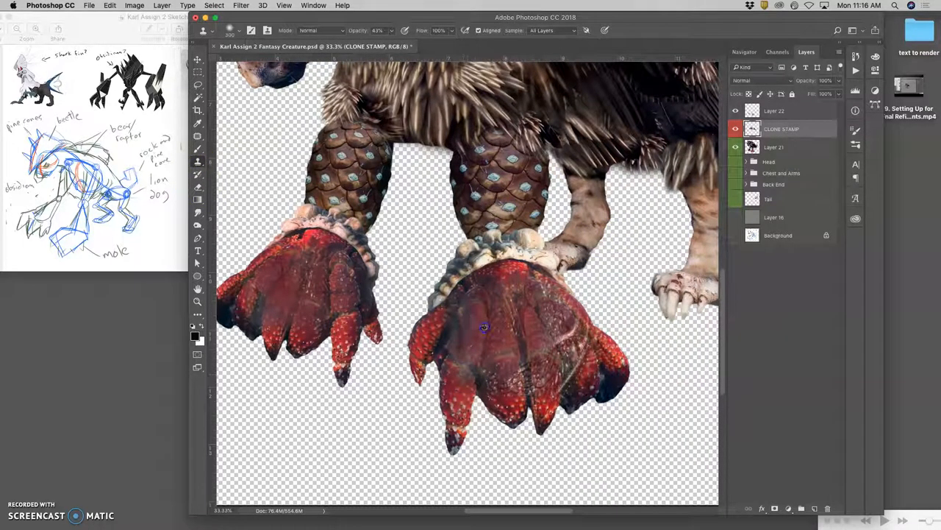
- Stamp more cloned texture into the right crab-claw foot
{"action": "left_click", "coordinate": [547, 395]}
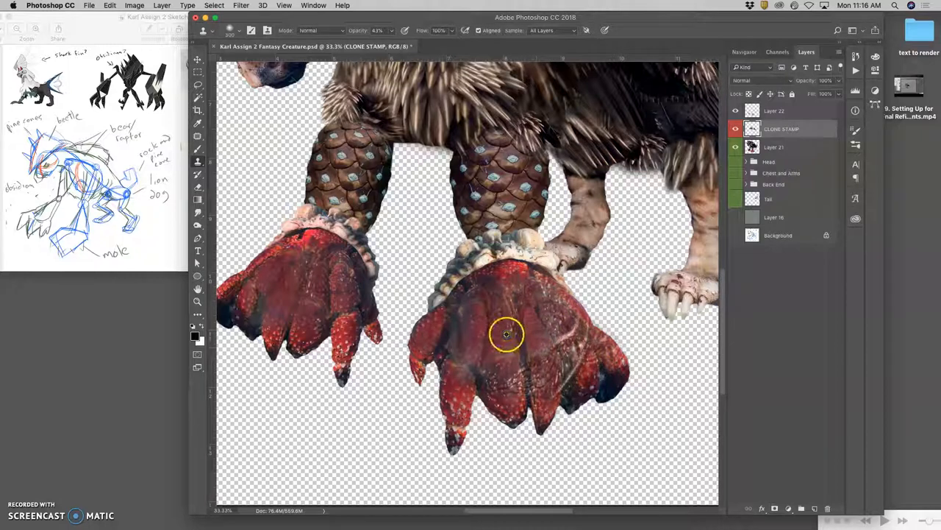
{"action": "left_click", "coordinate": [342, 349]}
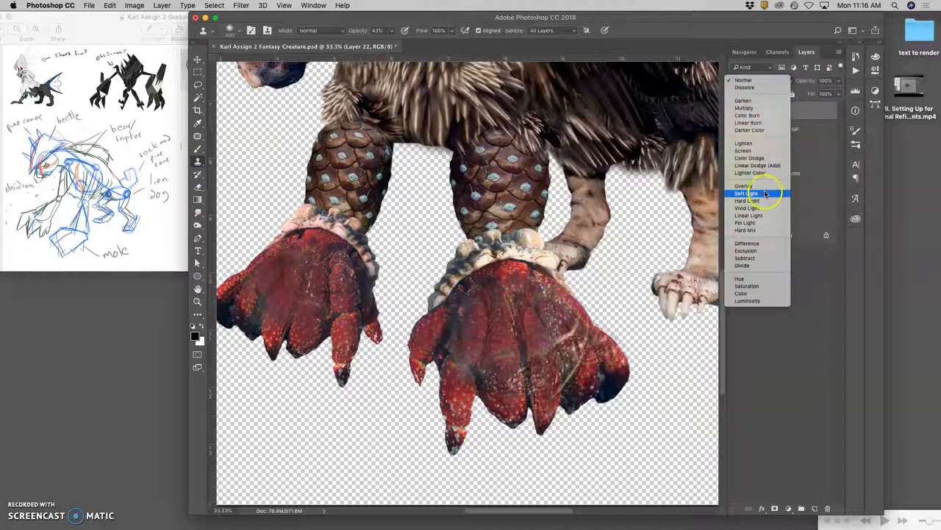
- Blend Layer 22 as Soft Light and Layer 22 copy 2 as Overlay for red claws
{"action": "left_click", "coordinate": [743, 192]}
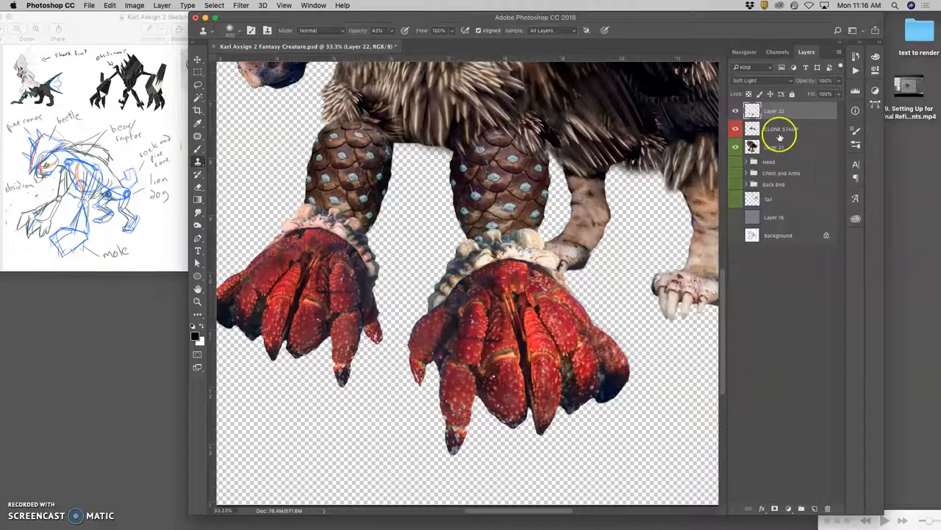
{"action": "left_click", "coordinate": [736, 110]}
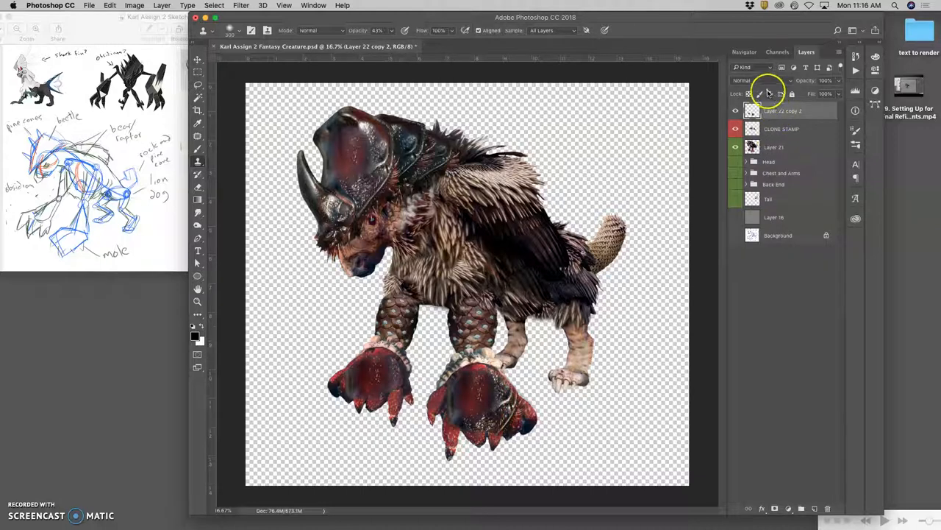
{"action": "left_click", "coordinate": [748, 67]}
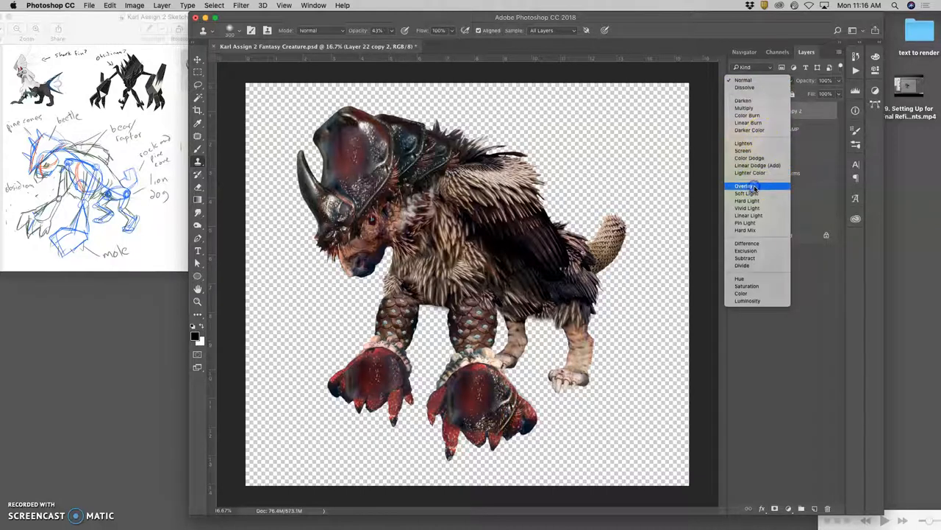
{"action": "left_click", "coordinate": [748, 185]}
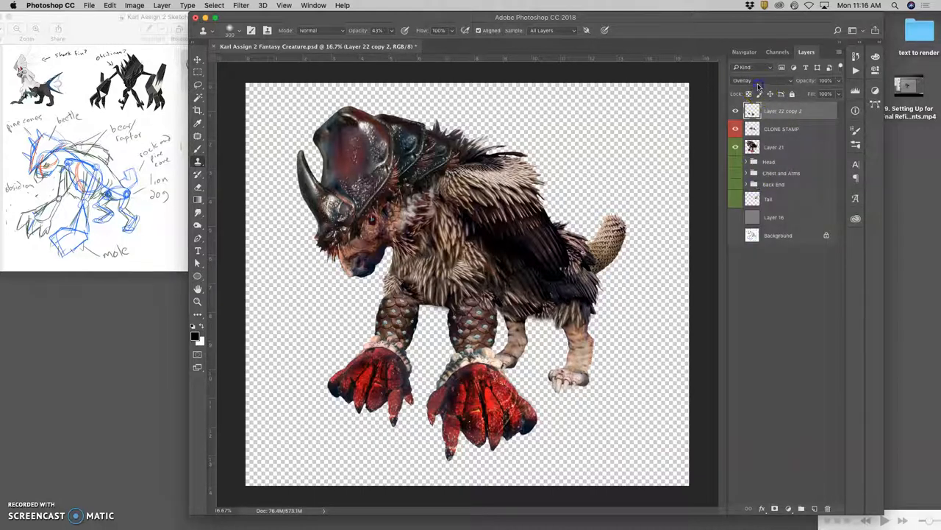